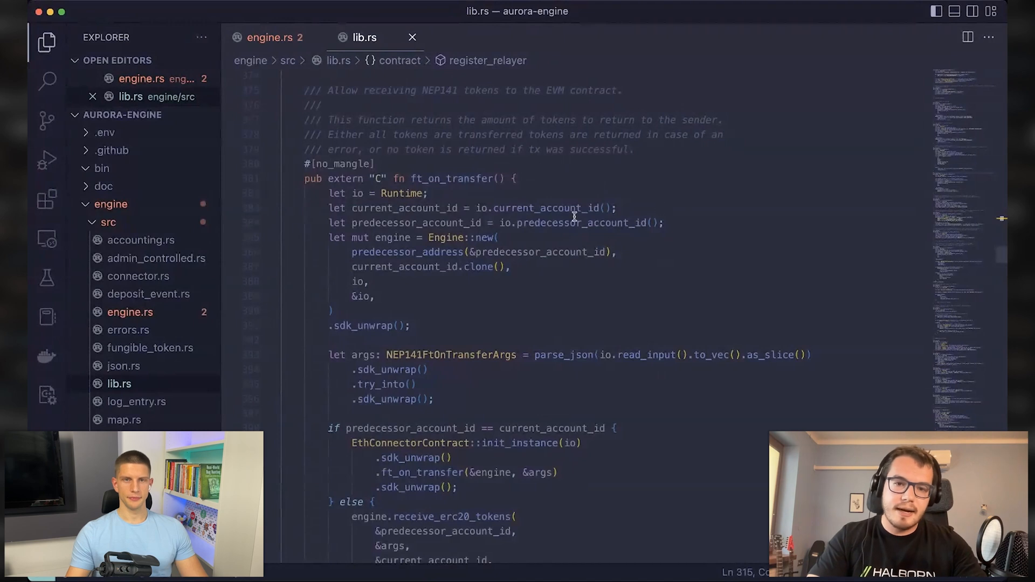
{"action": "mouse_move", "coordinate": [601, 301]}
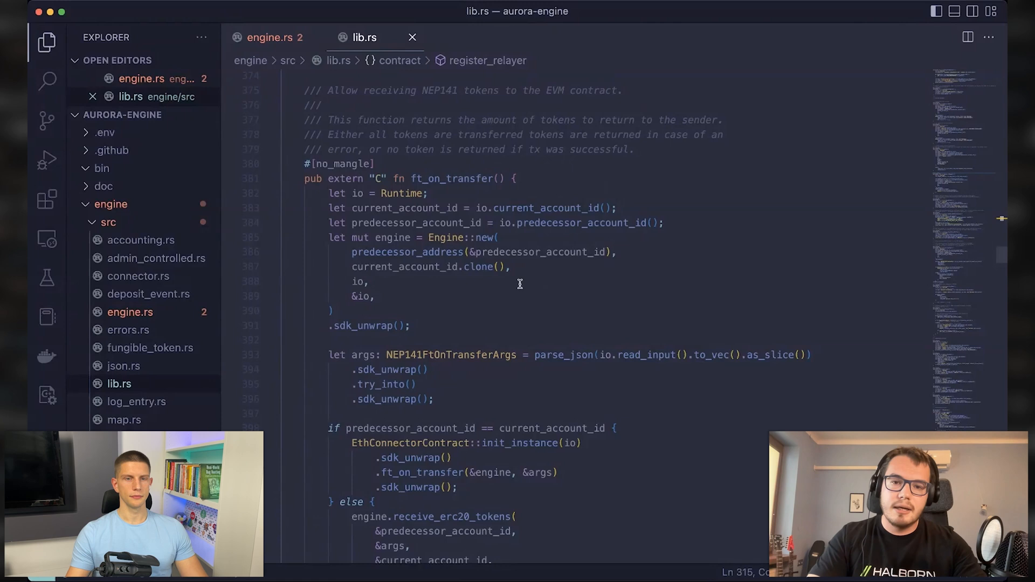
{"action": "mouse_move", "coordinate": [648, 309]}
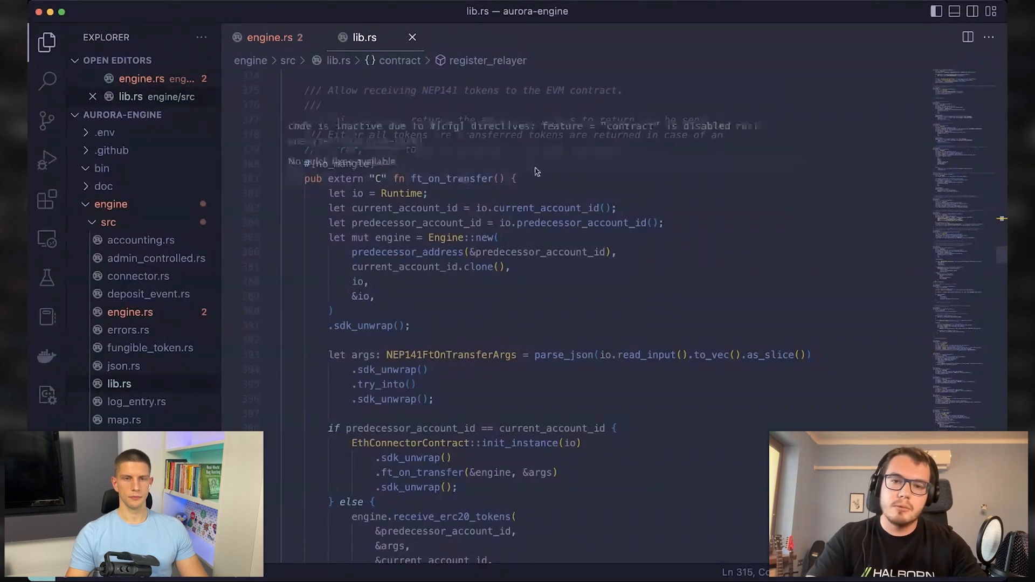
{"action": "mouse_move", "coordinate": [690, 334]}
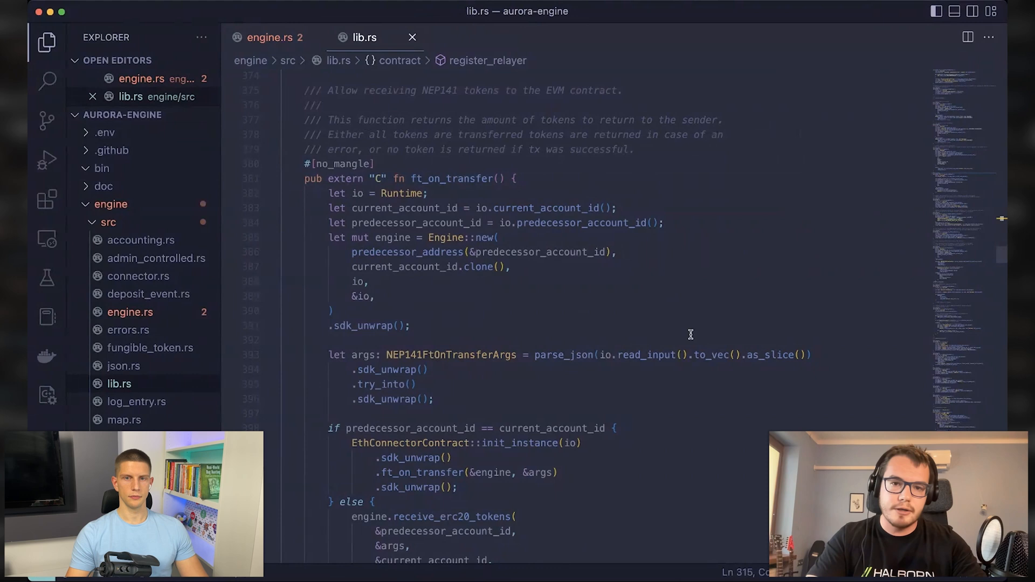
{"action": "mouse_move", "coordinate": [686, 336]}
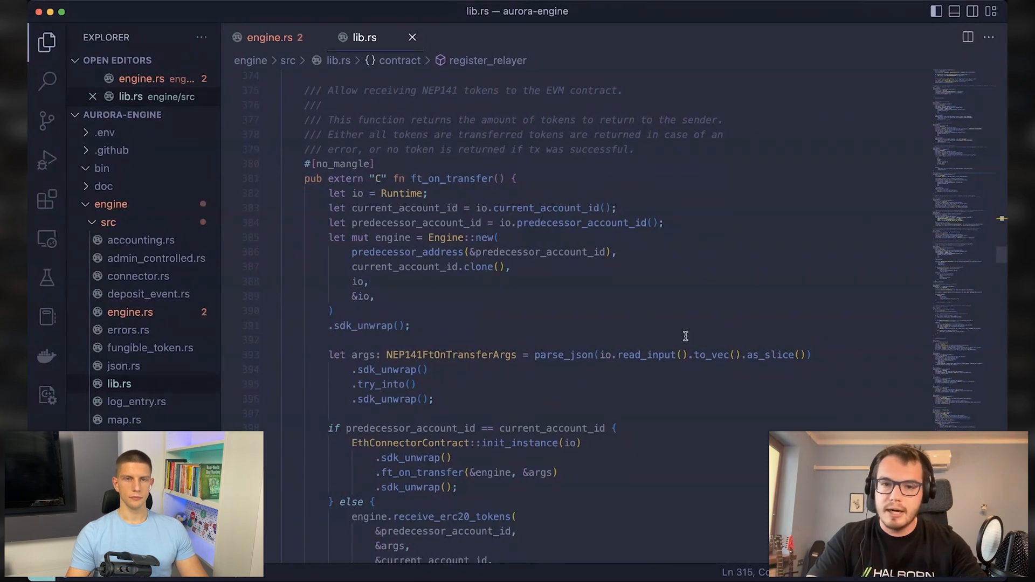
{"action": "mouse_move", "coordinate": [559, 264]}
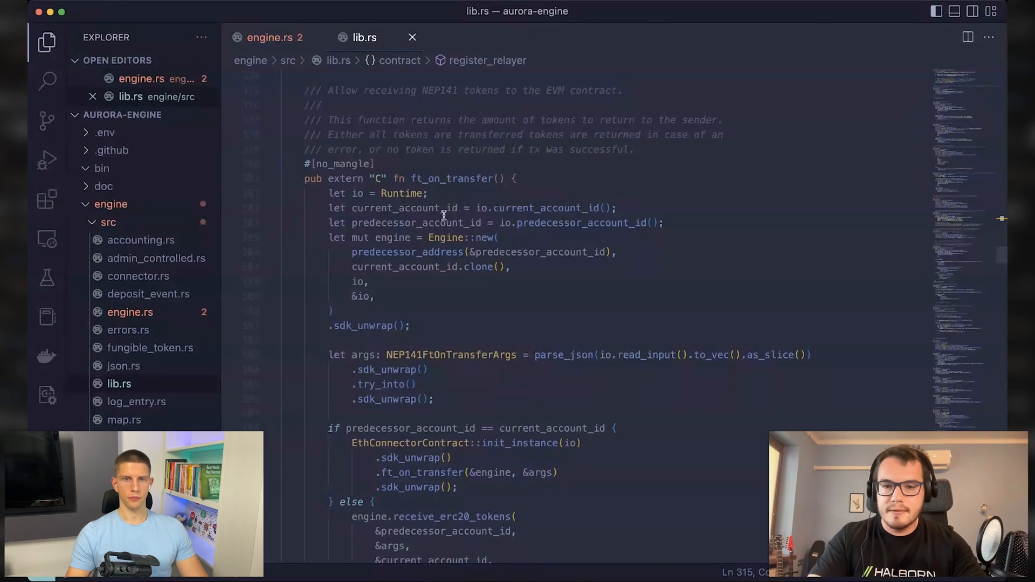
{"action": "mouse_move", "coordinate": [605, 192]}
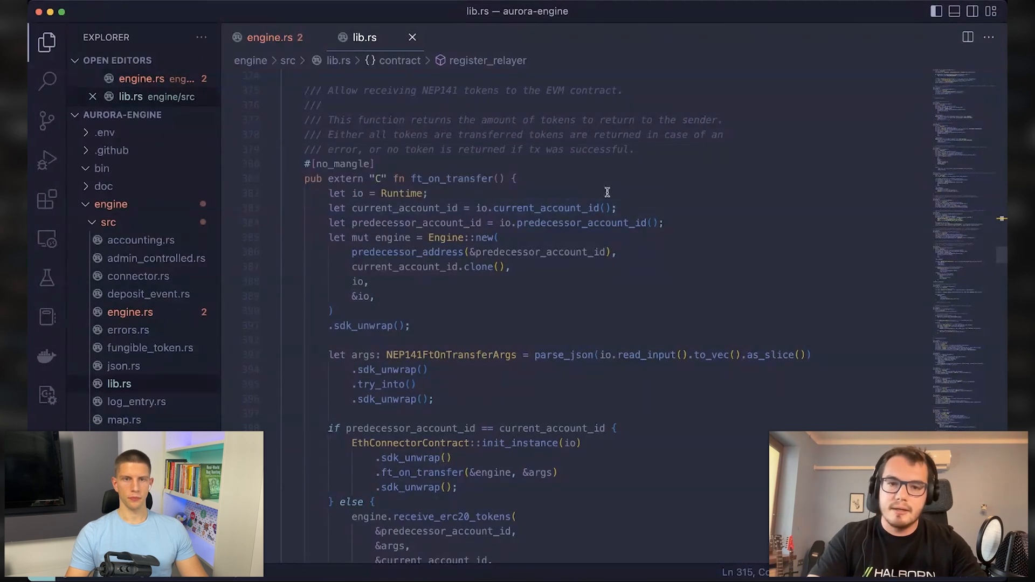
Switch to the engine.rs editor and bring up the Git branch checkout picker
{"action": "double_click", "coordinate": [449, 178]}
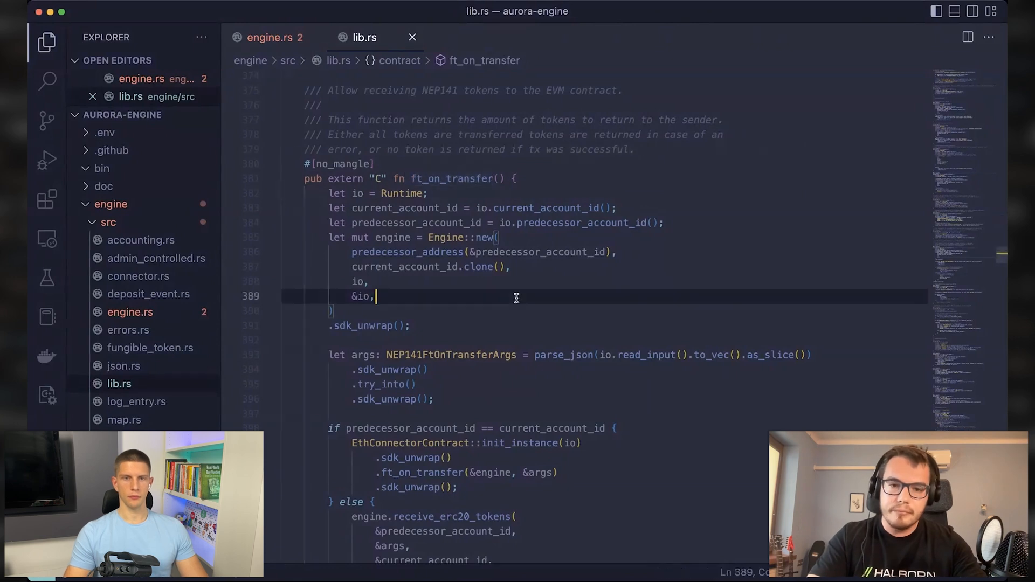
{"action": "scroll", "scroll_direction": "down", "scroll_amount": 3}
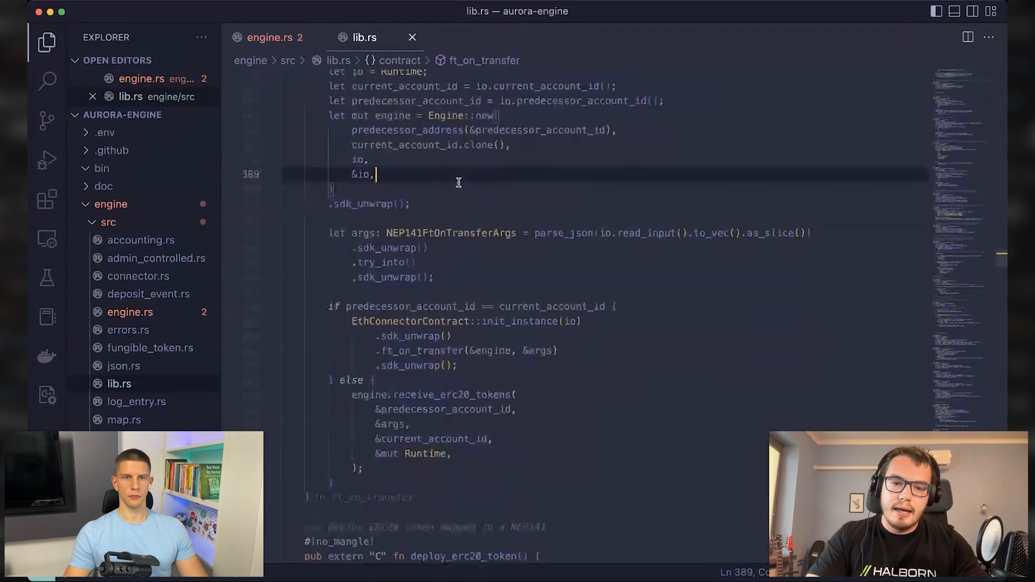
{"action": "scroll", "scroll_direction": "up", "scroll_amount": 3}
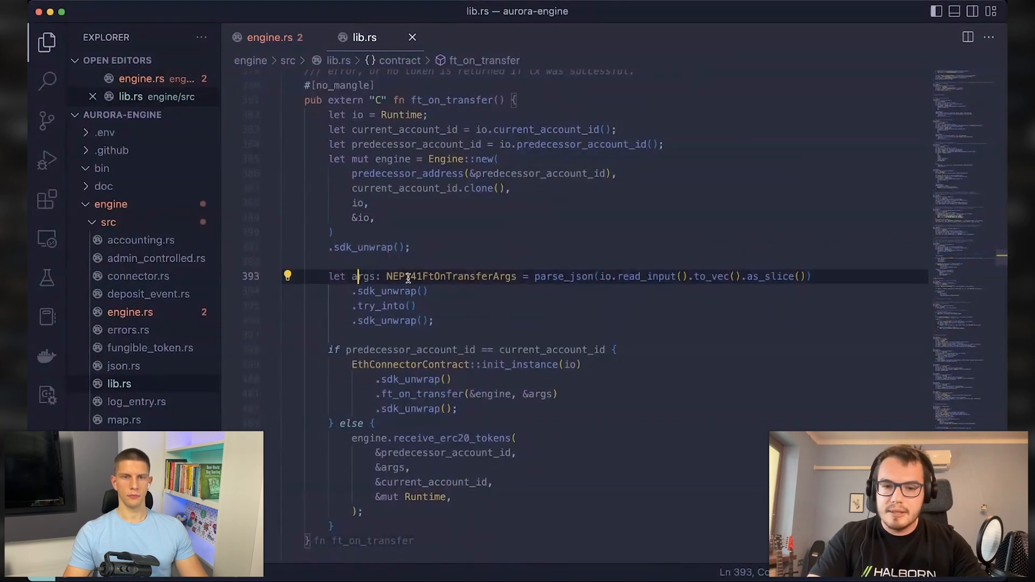
{"action": "mouse_move", "coordinate": [507, 285]}
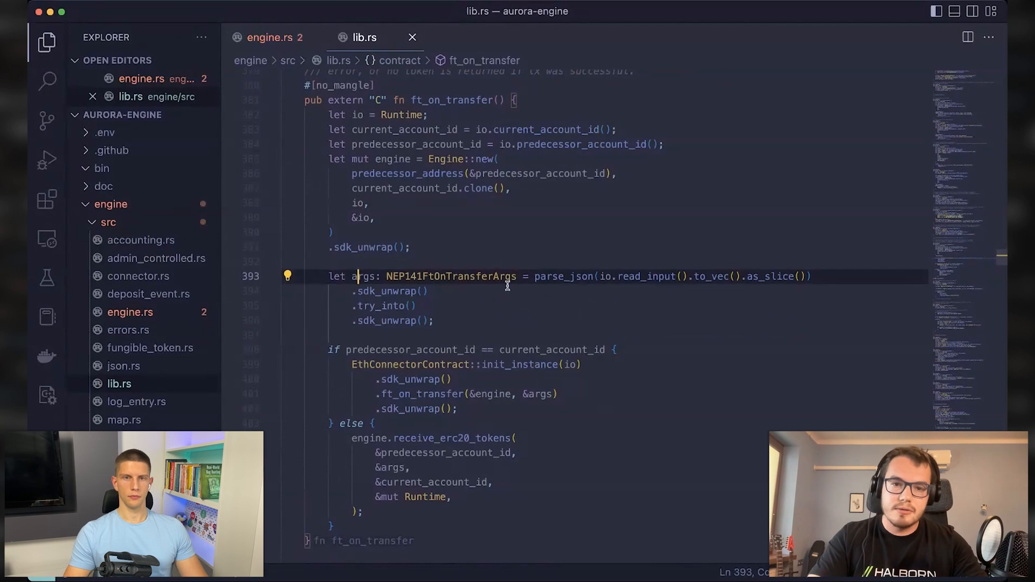
{"action": "mouse_move", "coordinate": [439, 310]}
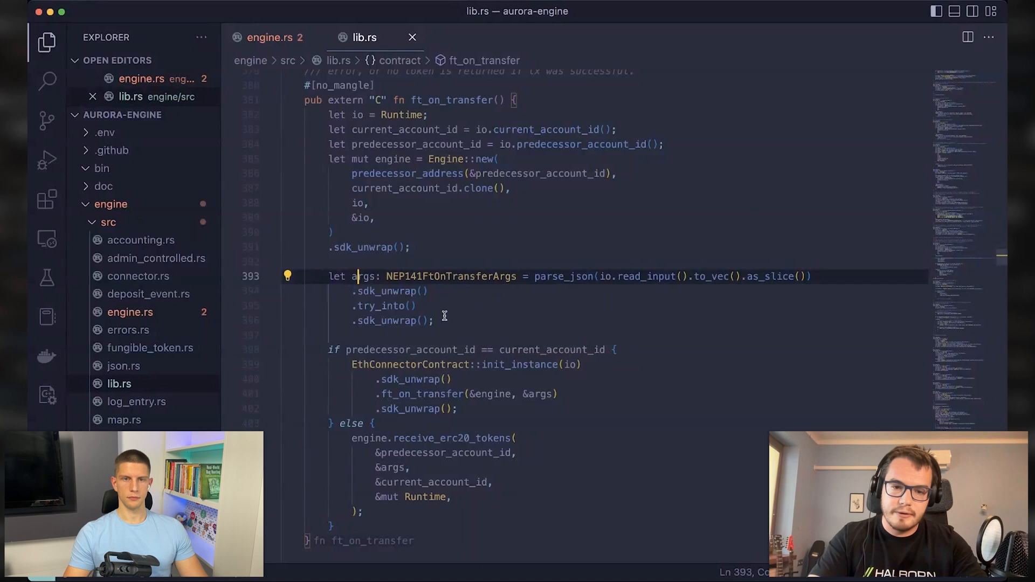
{"action": "scroll", "scroll_direction": "down", "scroll_amount": 3}
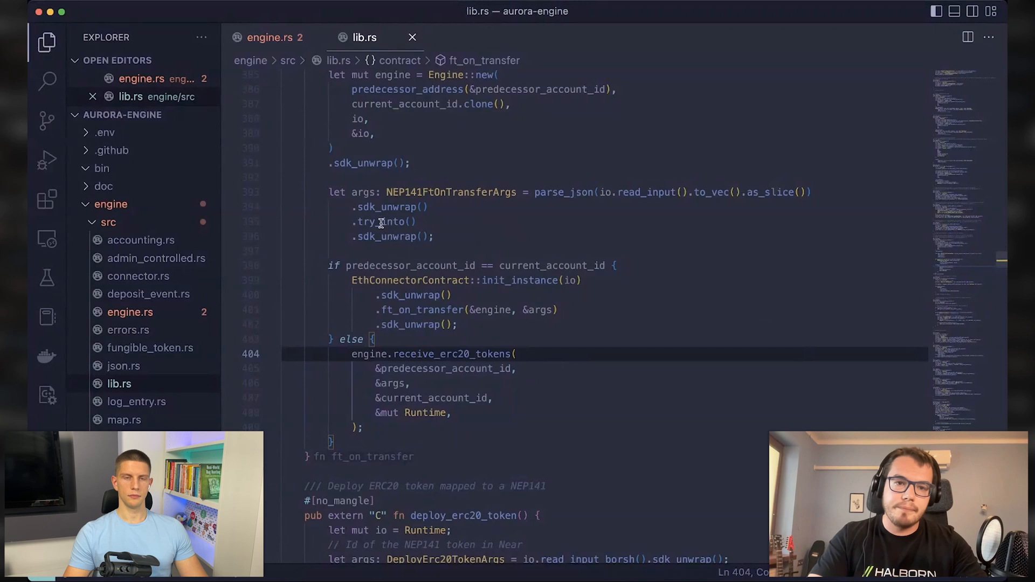
{"action": "left_click", "coordinate": [270, 36]}
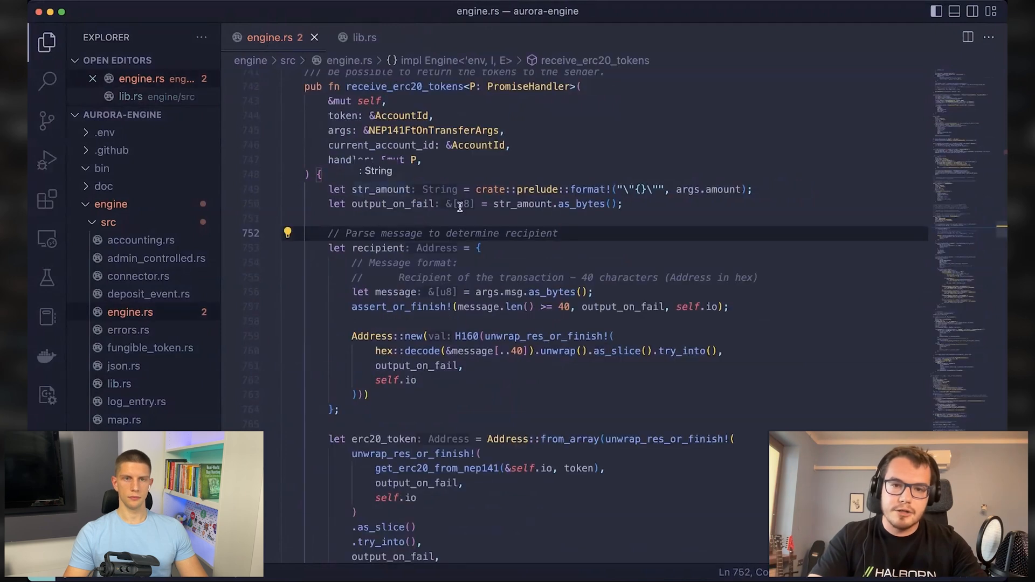
{"action": "left_click", "coordinate": [409, 189]}
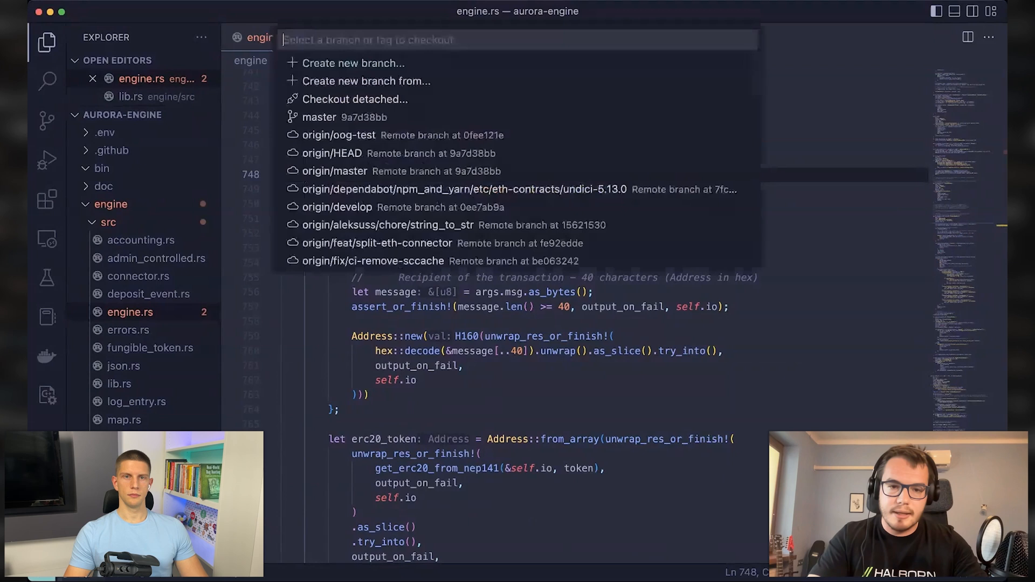
Check out an older aurora-engine revision from the branch list
{"action": "scroll", "scroll_direction": "down", "scroll_amount": 3}
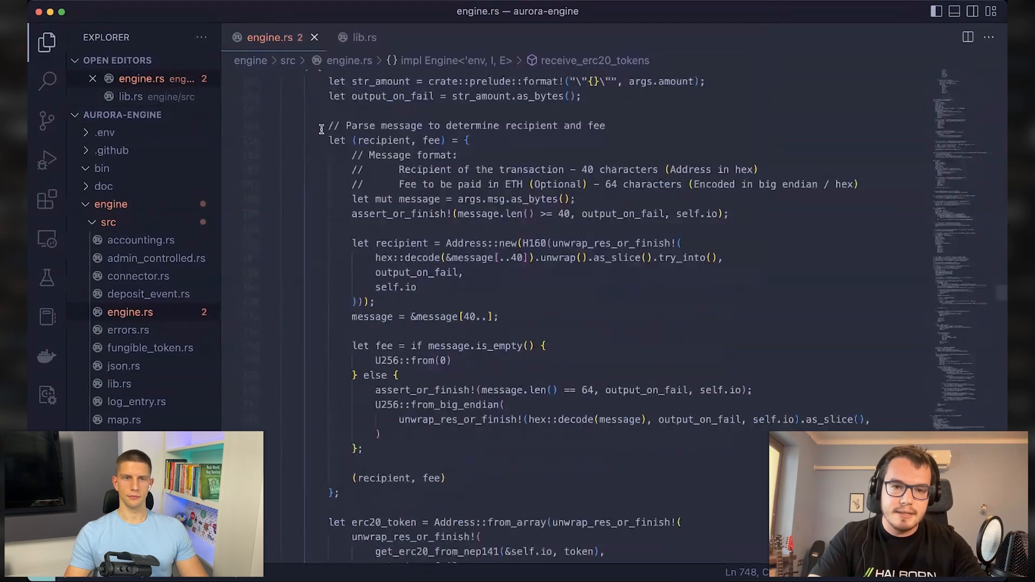
{"action": "scroll", "scroll_direction": "up", "scroll_amount": 3}
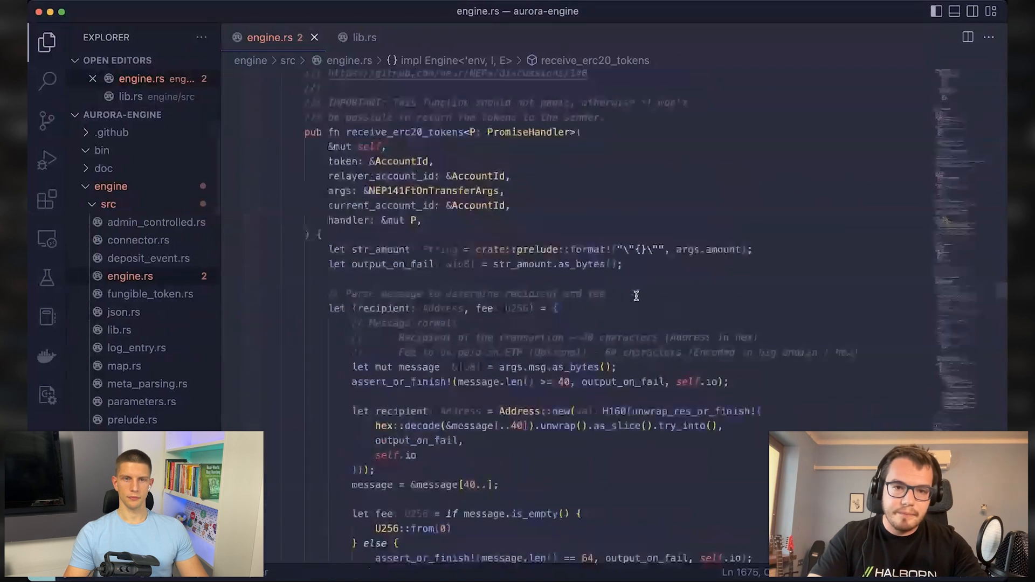
{"action": "scroll", "scroll_direction": "up", "scroll_amount": 3}
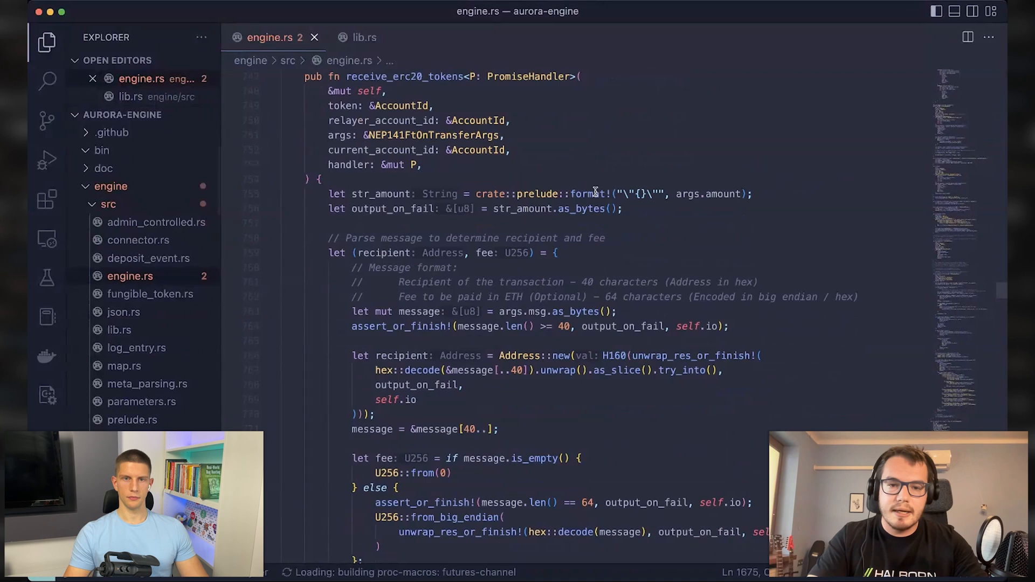
{"action": "scroll", "scroll_direction": "down", "scroll_amount": 3}
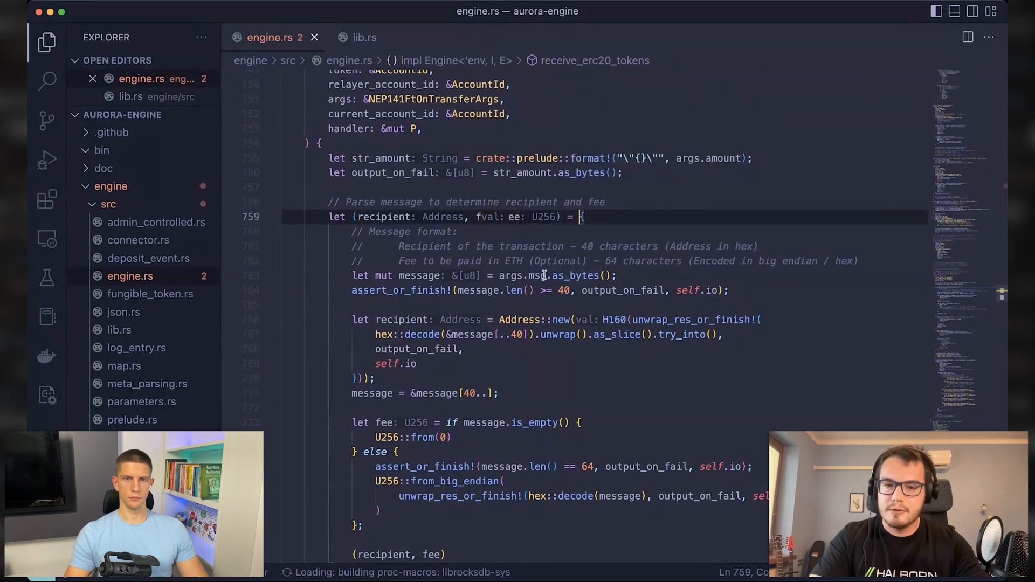
{"action": "scroll", "scroll_direction": "down", "scroll_amount": 3}
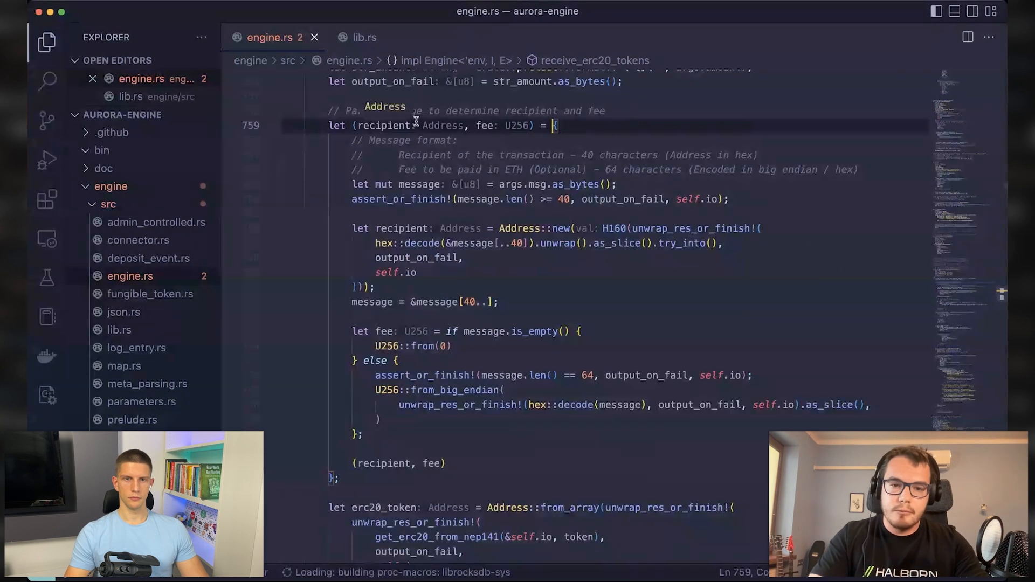
{"action": "scroll", "scroll_direction": "down", "scroll_amount": 3}
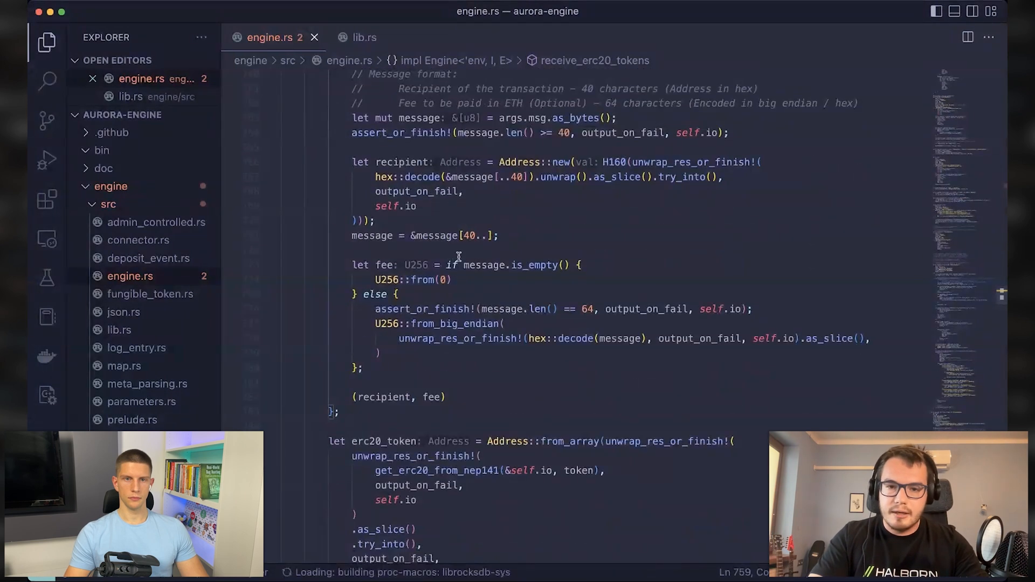
{"action": "scroll", "scroll_direction": "up", "scroll_amount": 3}
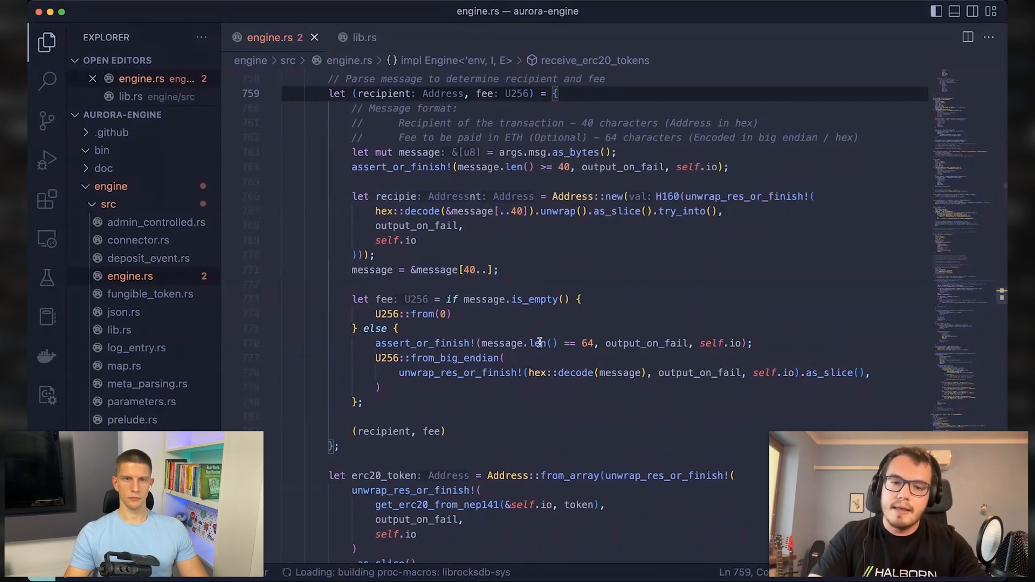
Scroll receive_erc20_tokens down to the fee parsing and relayer transfer block
{"action": "scroll", "scroll_direction": "down", "scroll_amount": 3}
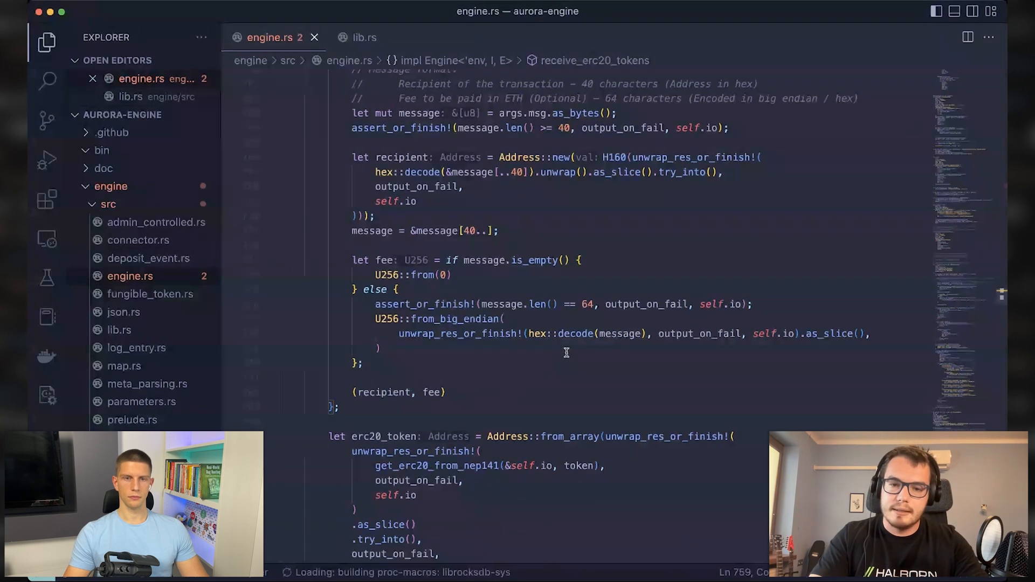
{"action": "scroll", "scroll_direction": "down", "scroll_amount": 3}
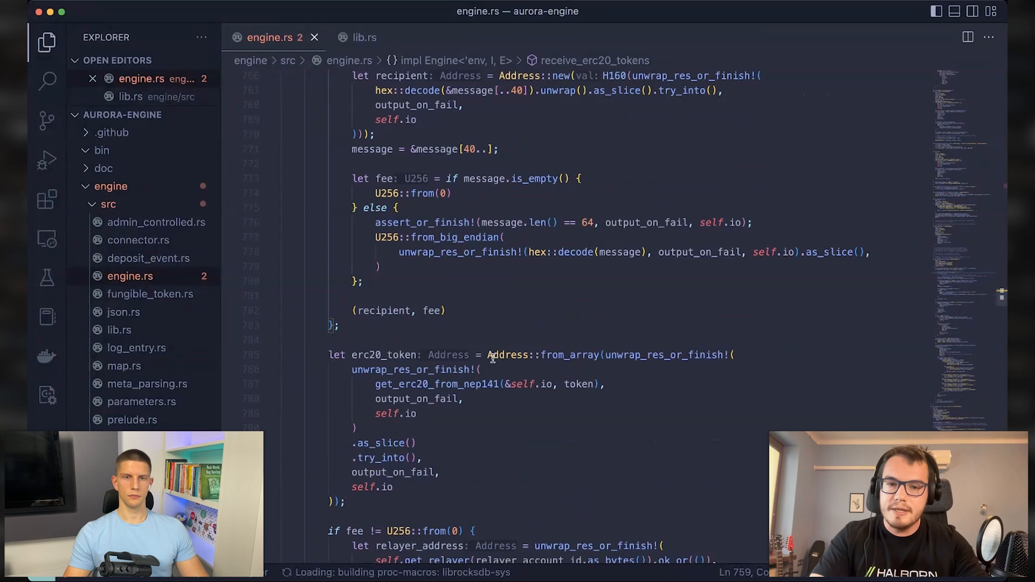
{"action": "scroll", "scroll_direction": "down", "scroll_amount": 3}
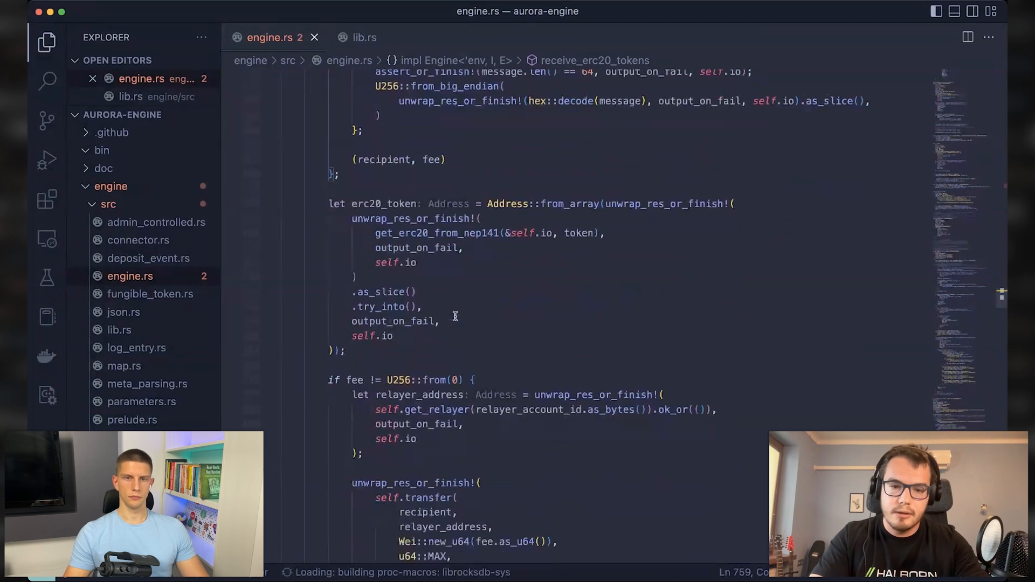
{"action": "scroll", "scroll_direction": "down", "scroll_amount": 3}
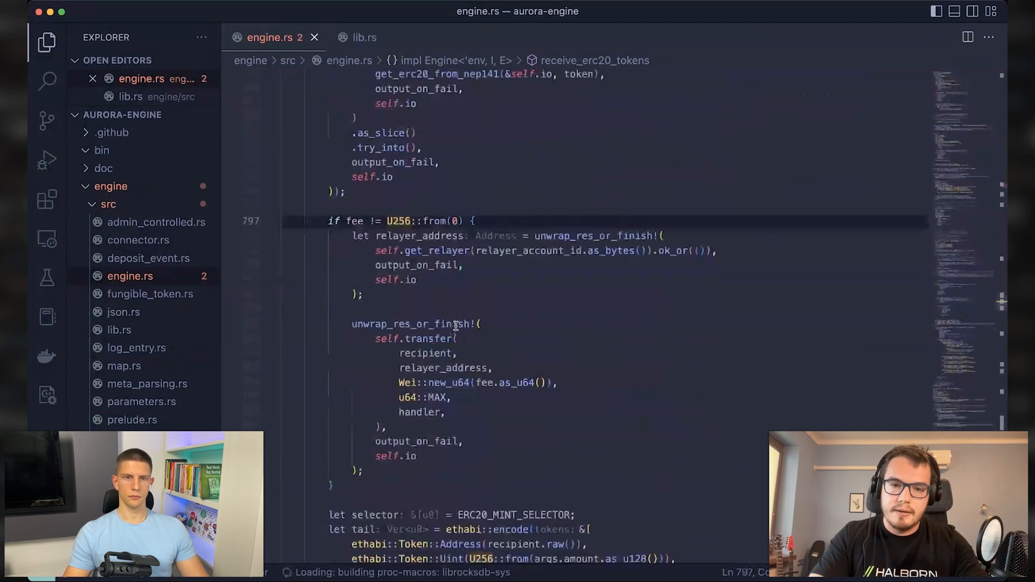
{"action": "scroll", "scroll_direction": "down", "scroll_amount": 3}
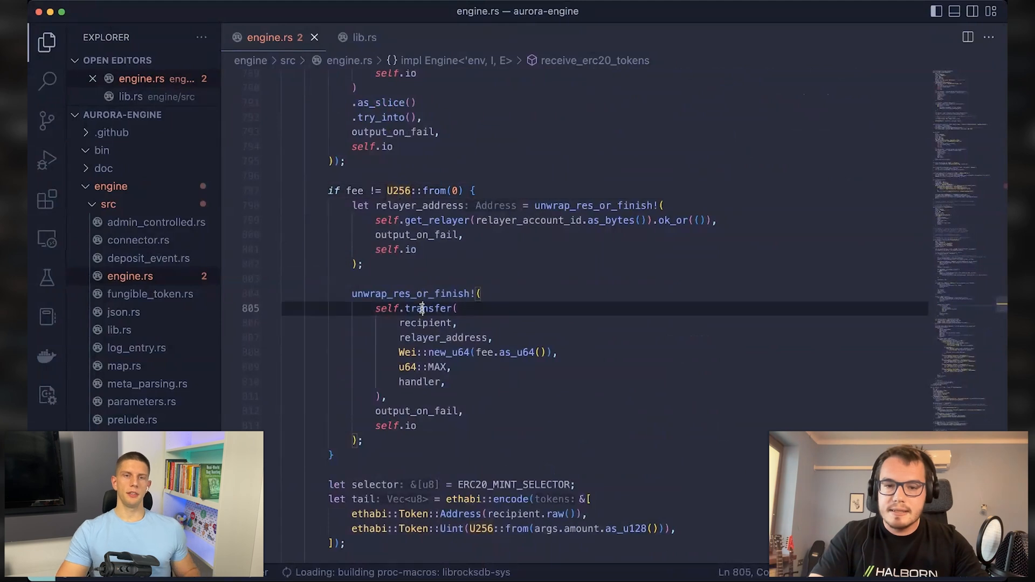
{"action": "mouse_move", "coordinate": [567, 181]}
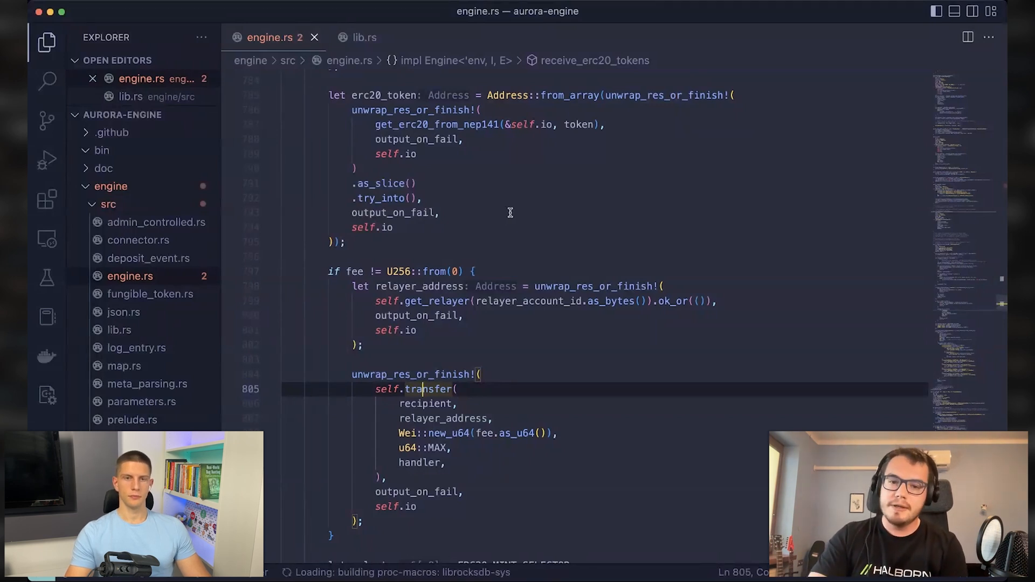
{"action": "mouse_move", "coordinate": [458, 272]}
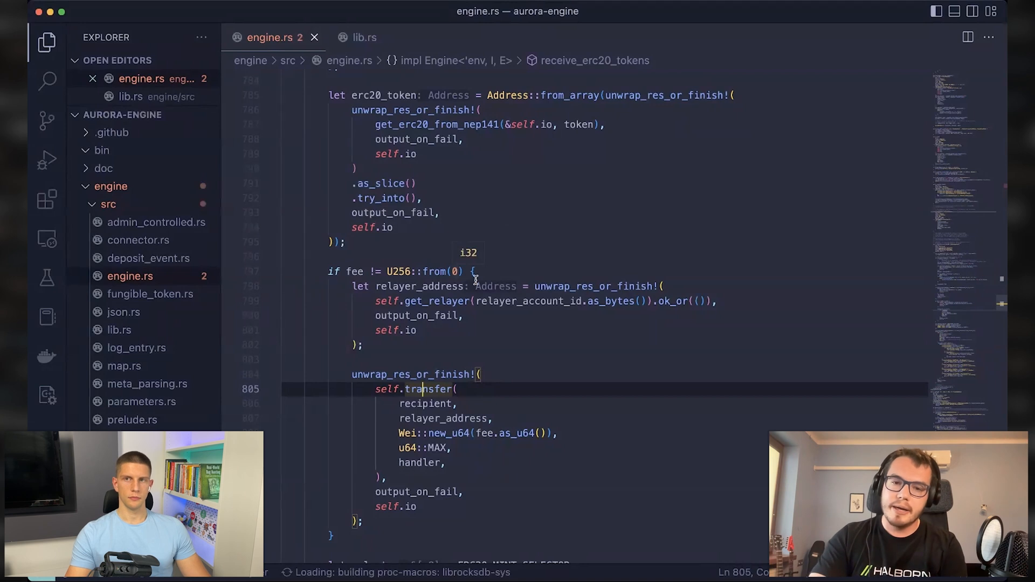
{"action": "mouse_move", "coordinate": [519, 322]}
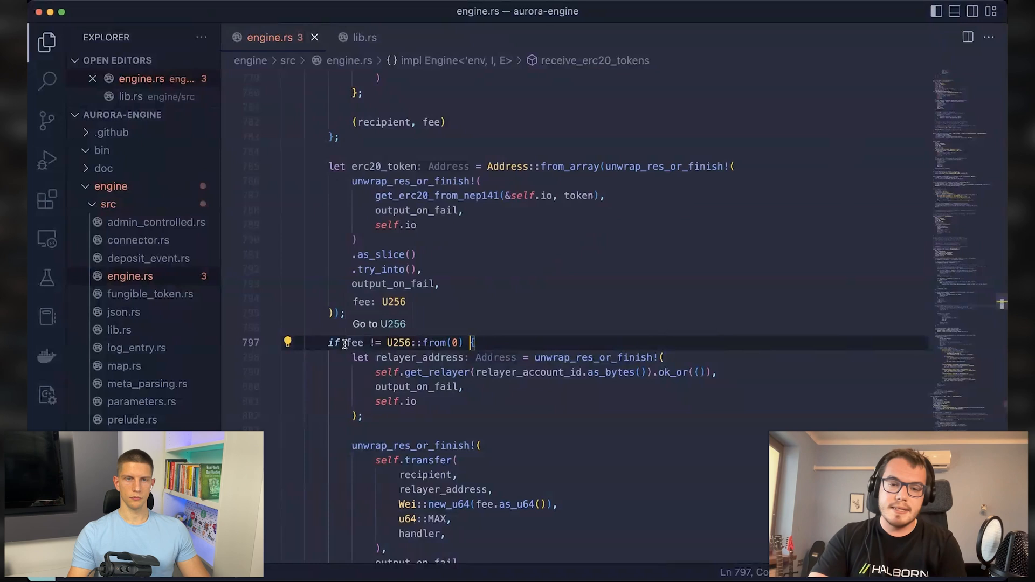
{"action": "scroll", "scroll_direction": "down", "scroll_amount": 3}
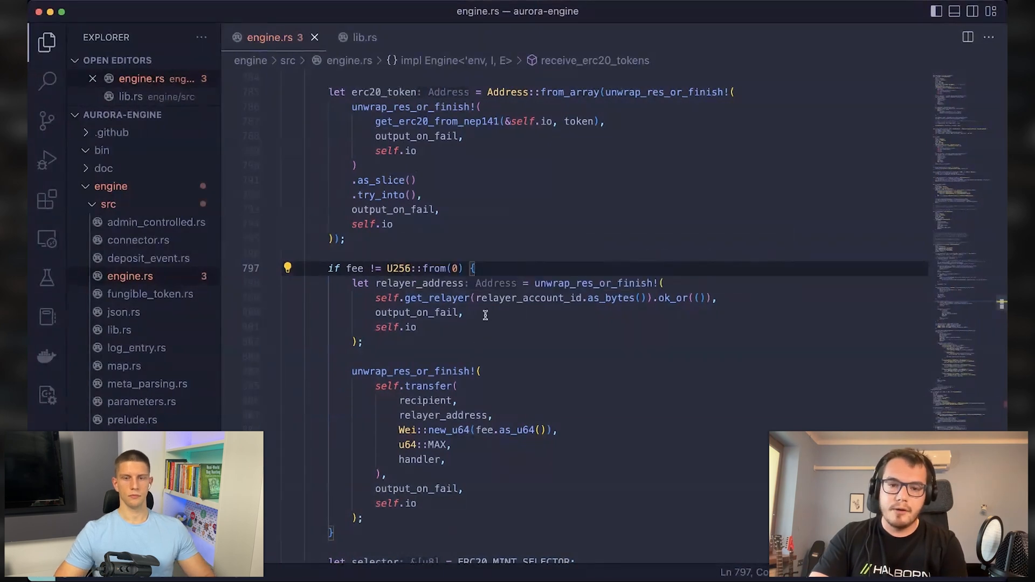
{"action": "scroll", "scroll_direction": "down", "scroll_amount": 3}
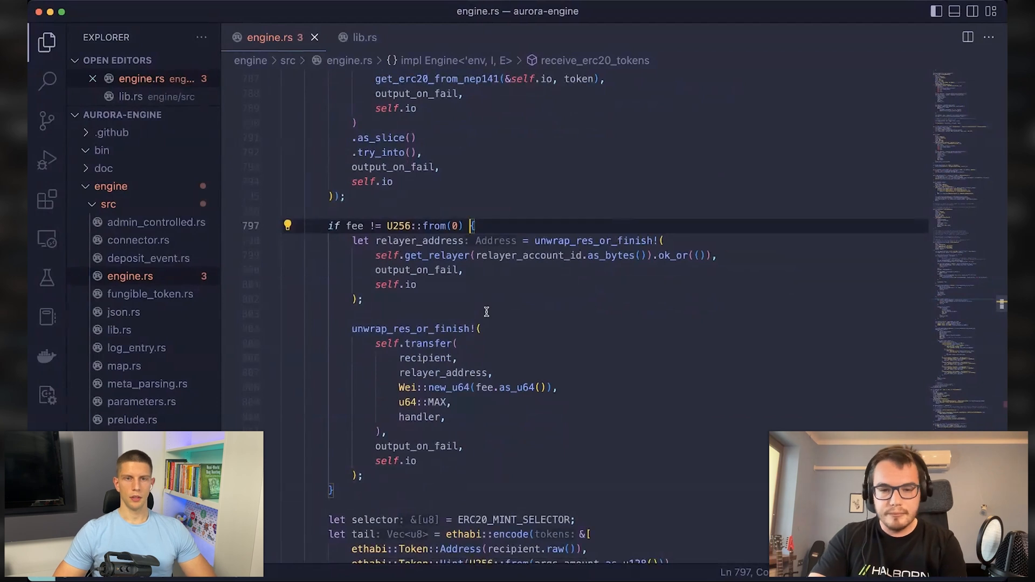
{"action": "scroll", "scroll_direction": "up", "scroll_amount": 3}
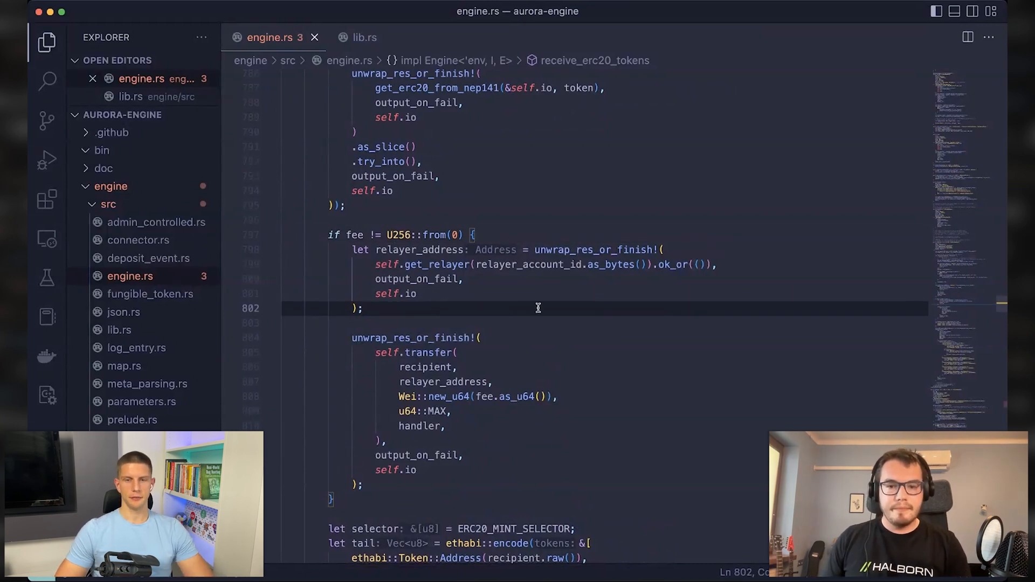
{"action": "mouse_move", "coordinate": [549, 289]}
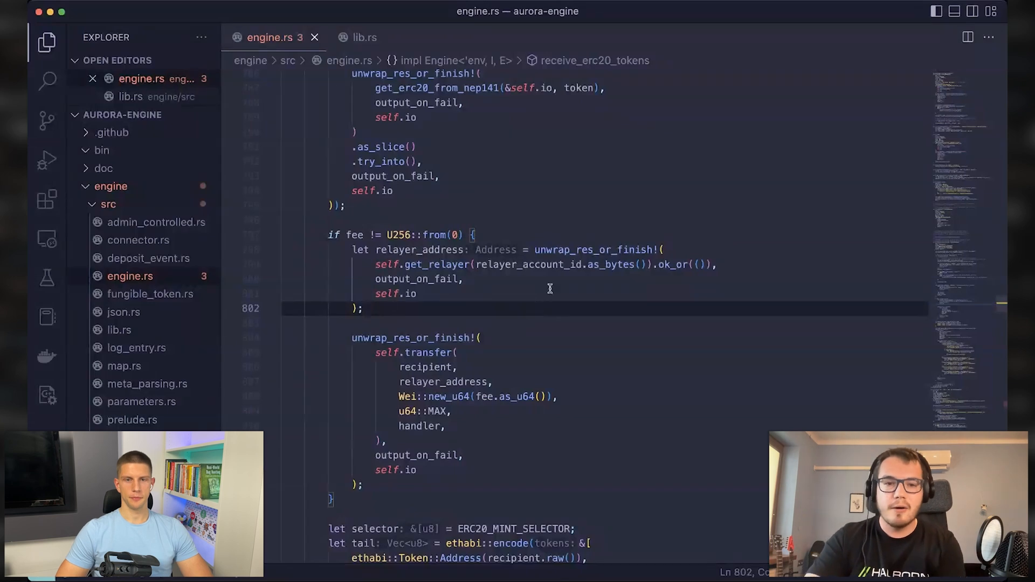
{"action": "scroll", "scroll_direction": "up", "scroll_amount": 3}
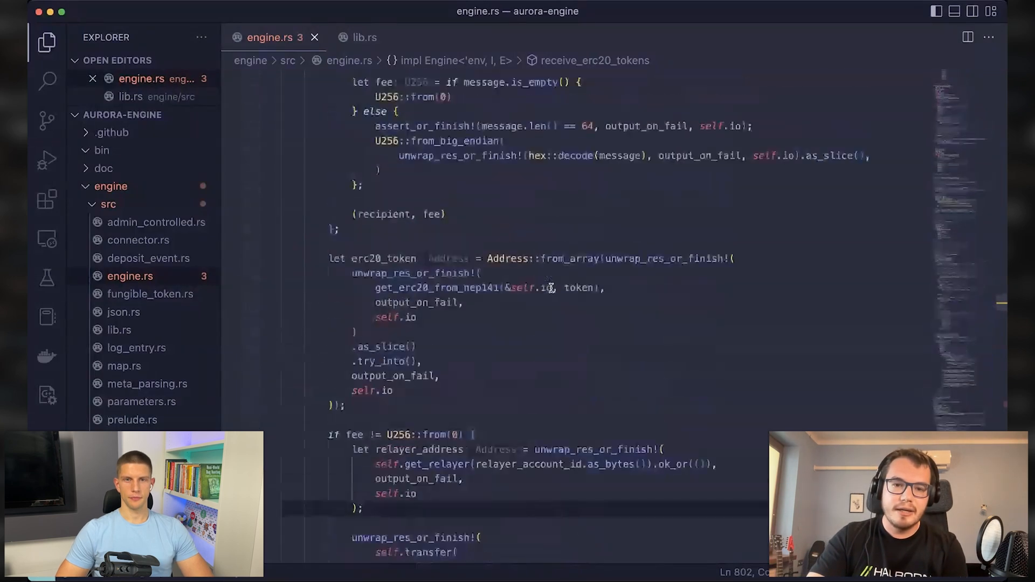
{"action": "scroll", "scroll_direction": "up", "scroll_amount": 3}
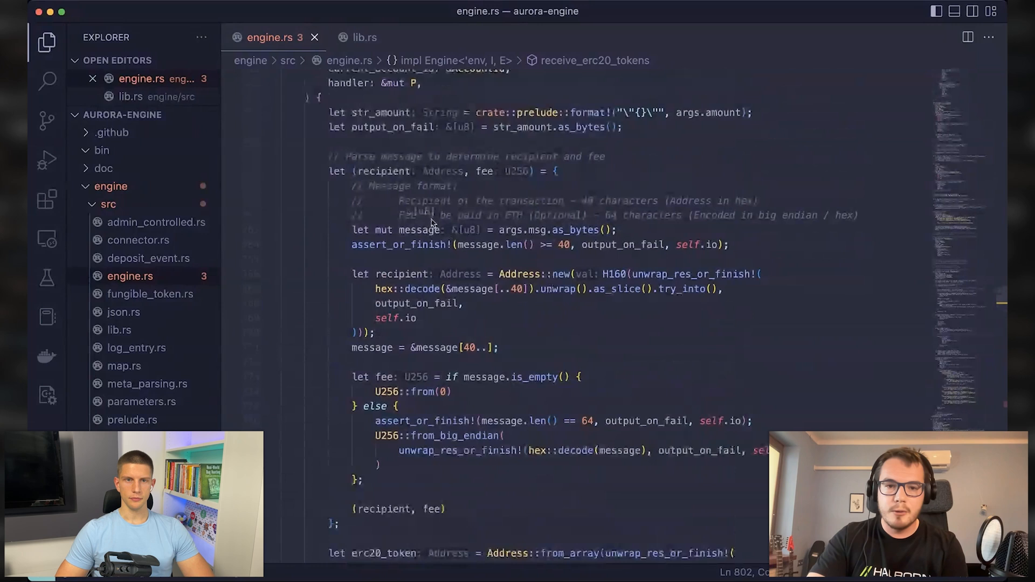
{"action": "left_click", "coordinate": [482, 171]}
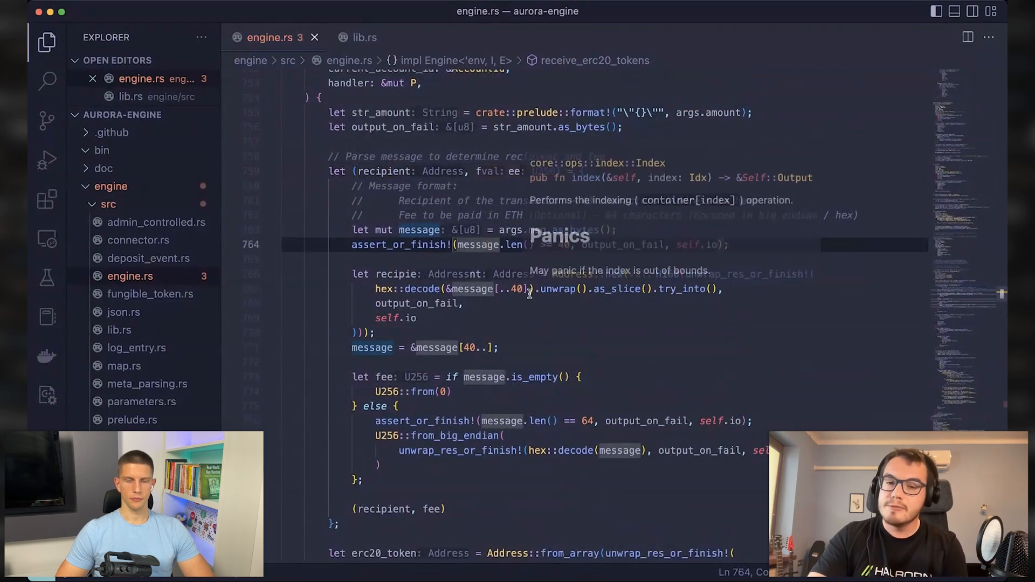
{"action": "mouse_move", "coordinate": [591, 370]}
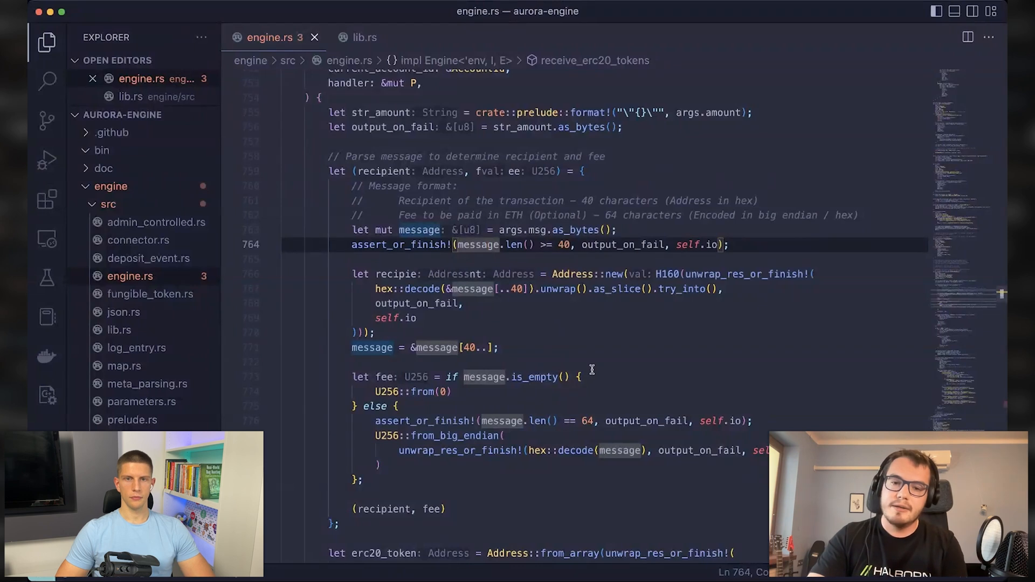
{"action": "mouse_move", "coordinate": [462, 247]}
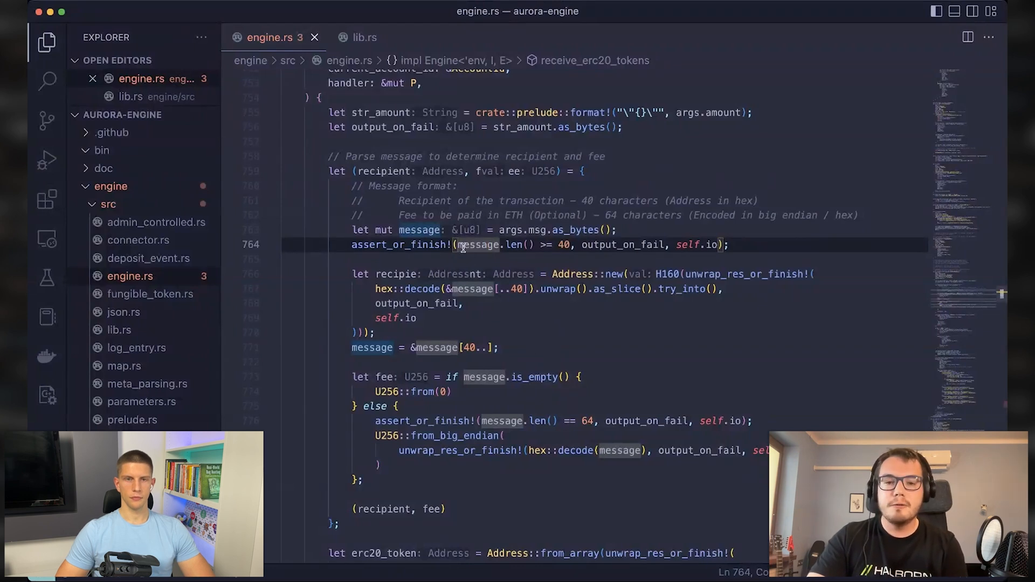
{"action": "mouse_move", "coordinate": [525, 289]}
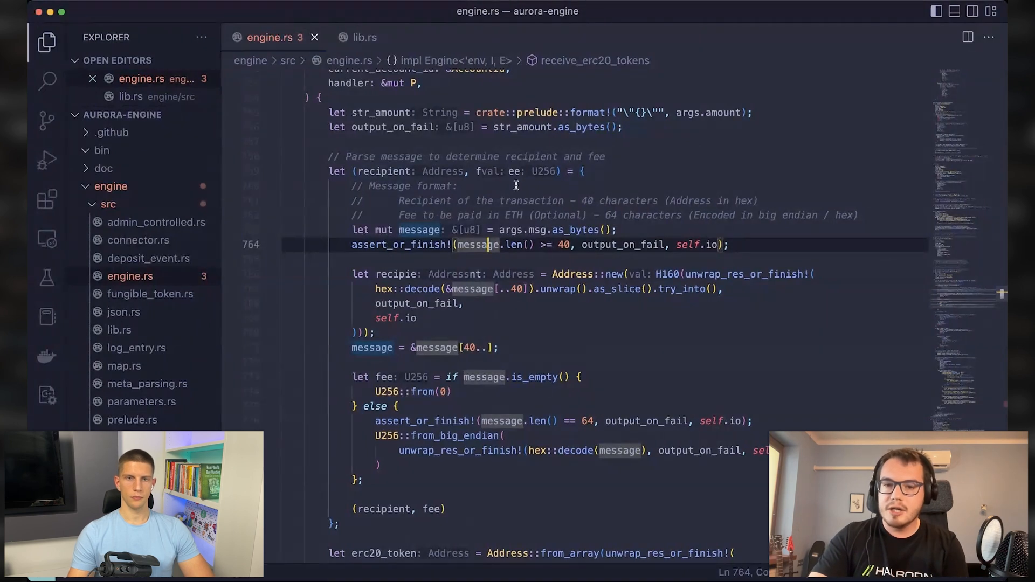
{"action": "scroll", "scroll_direction": "down", "scroll_amount": 3}
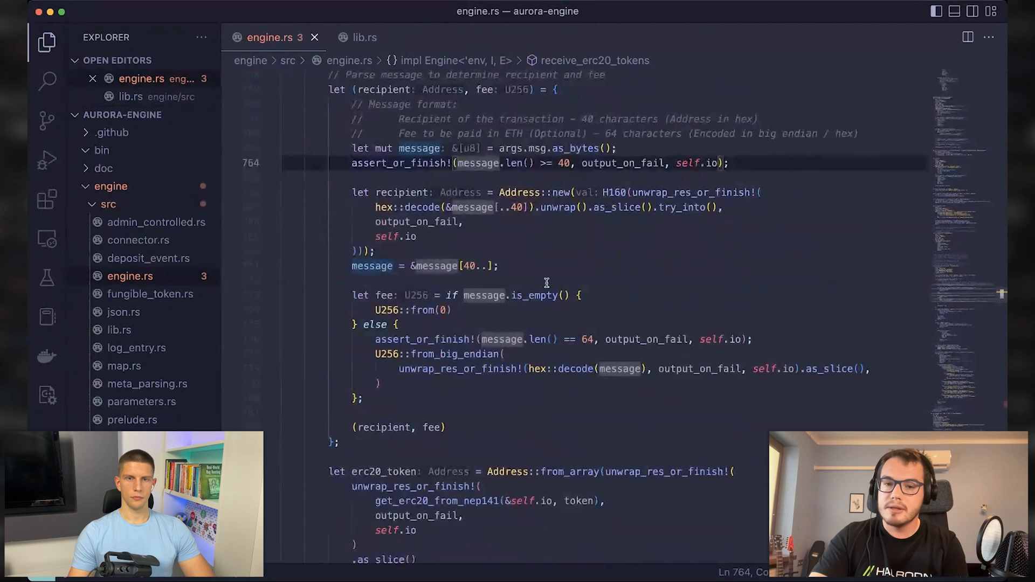
{"action": "scroll", "scroll_direction": "up", "scroll_amount": 3}
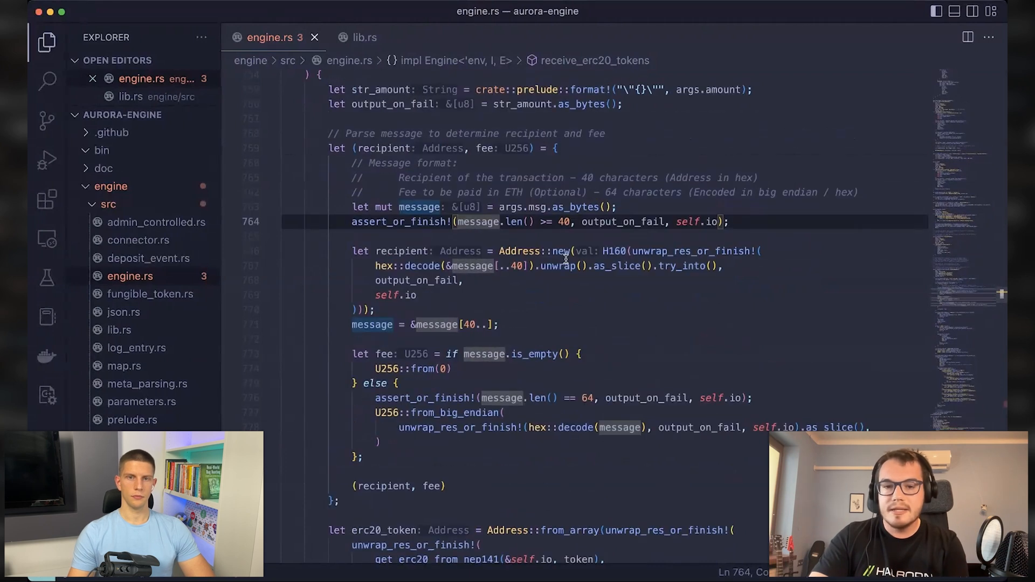
{"action": "left_click", "coordinate": [491, 148]}
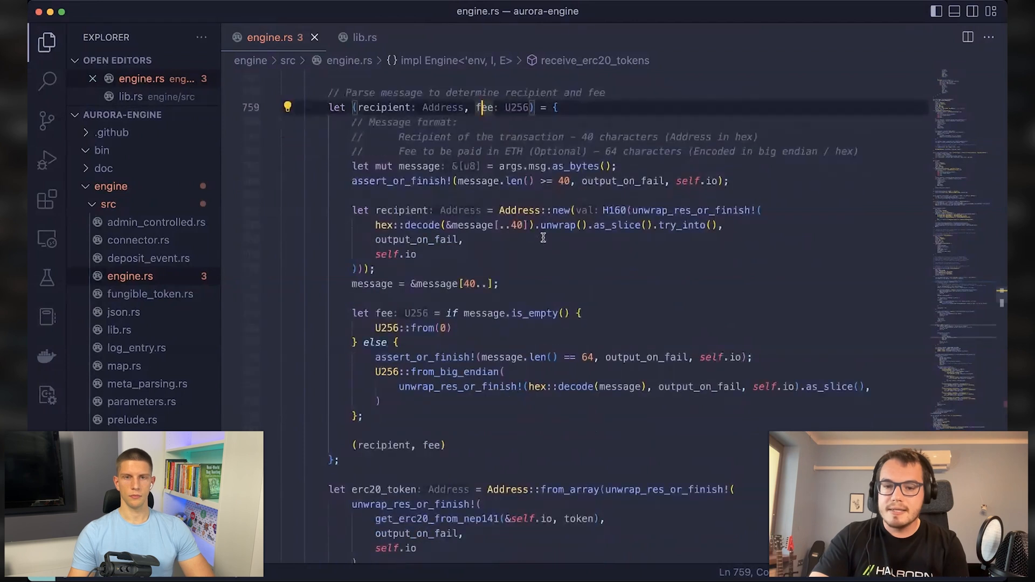
{"action": "scroll", "scroll_direction": "down", "scroll_amount": 3}
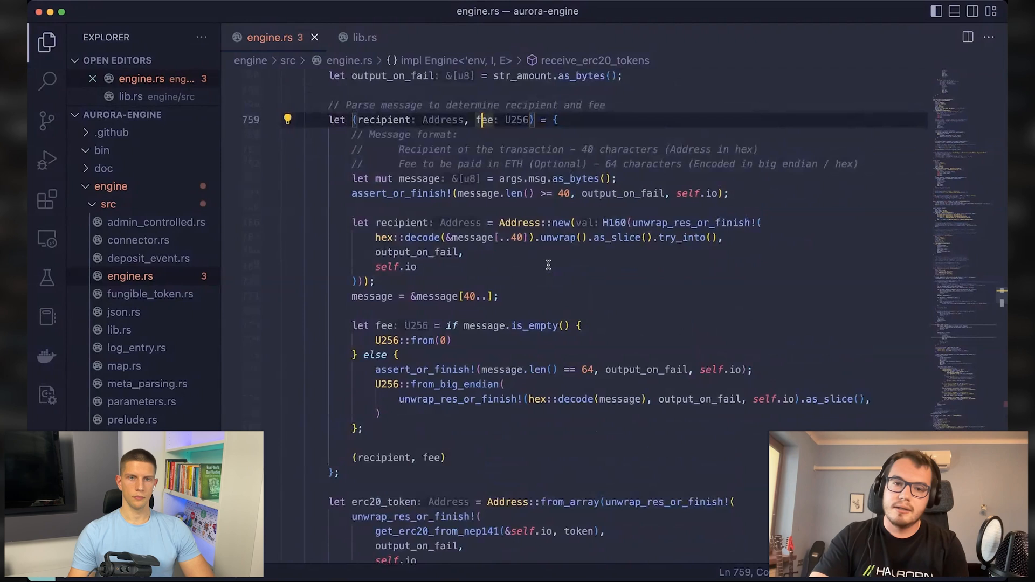
{"action": "scroll", "scroll_direction": "down", "scroll_amount": 3}
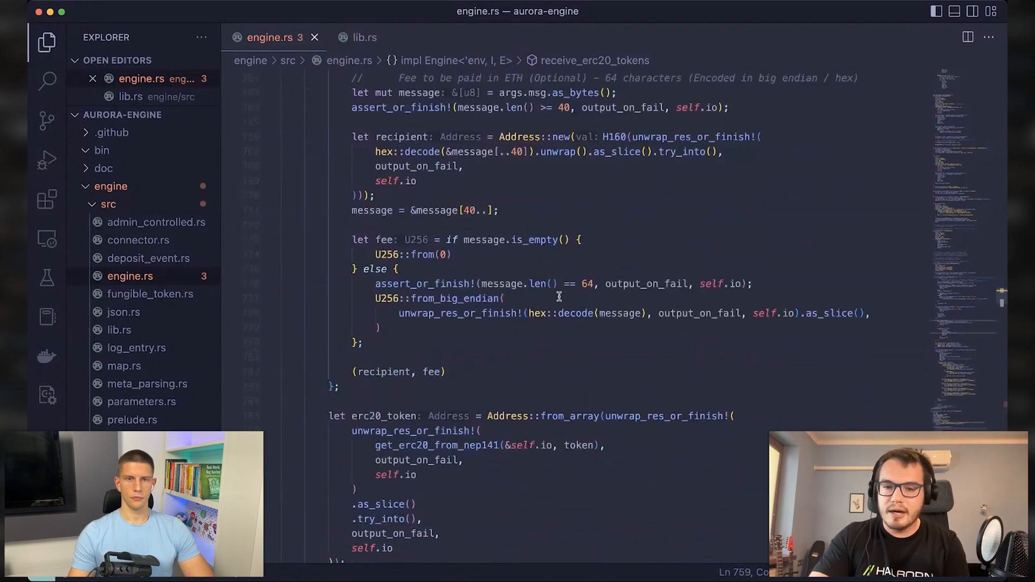
{"action": "scroll", "scroll_direction": "up", "scroll_amount": 3}
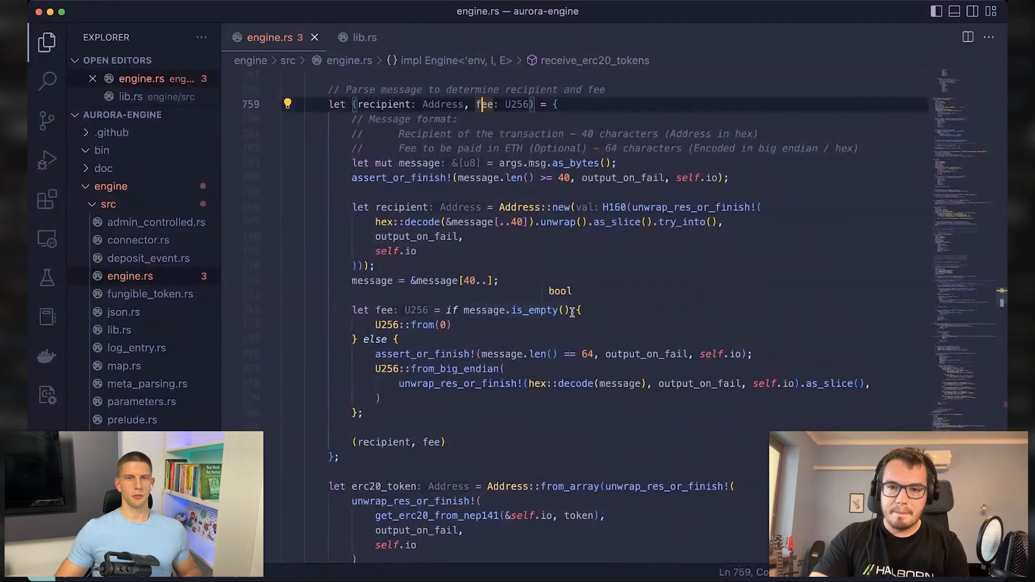
{"action": "scroll", "scroll_direction": "down", "scroll_amount": 3}
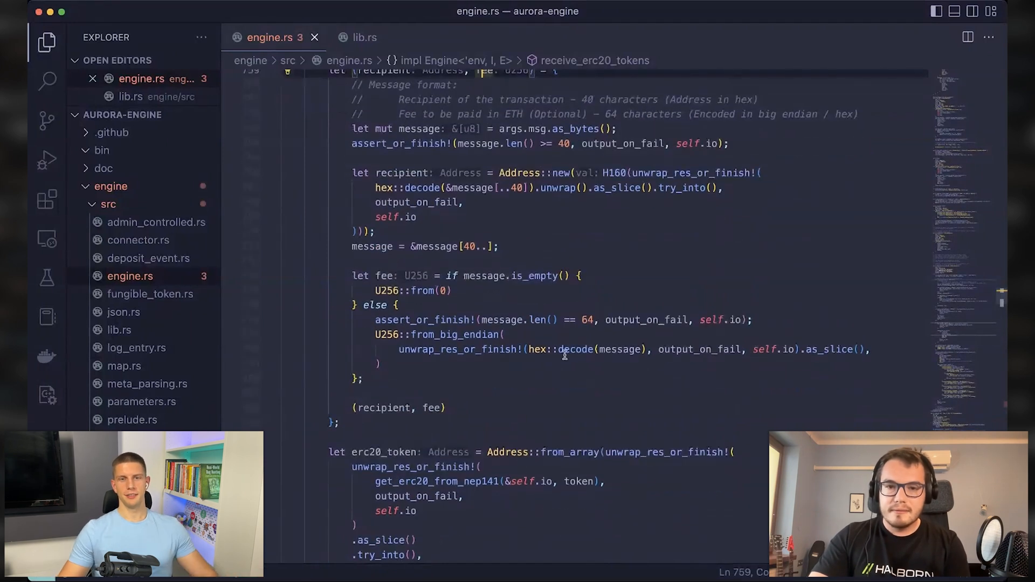
{"action": "scroll", "scroll_direction": "up", "scroll_amount": 3}
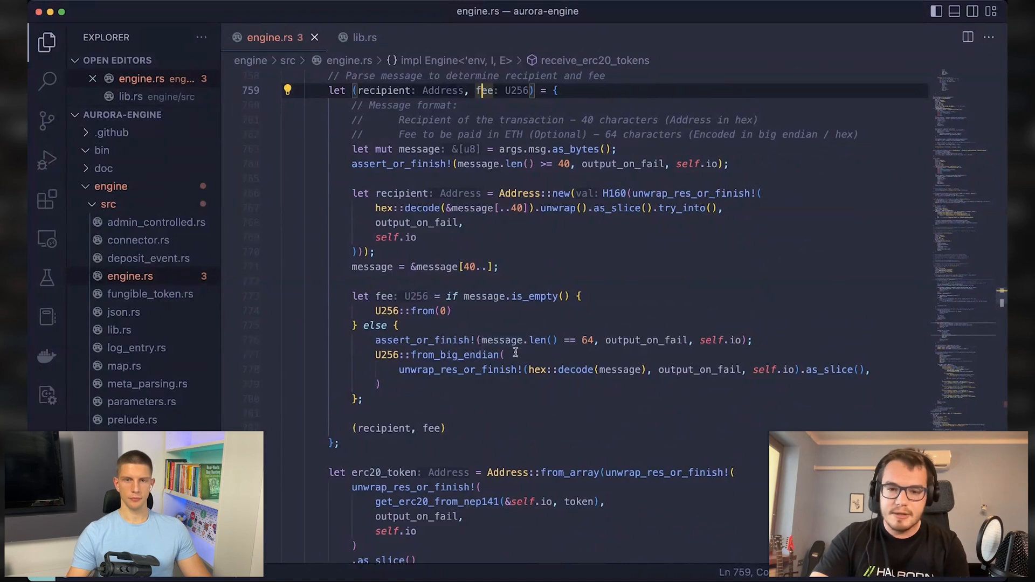
{"action": "mouse_move", "coordinate": [460, 355]}
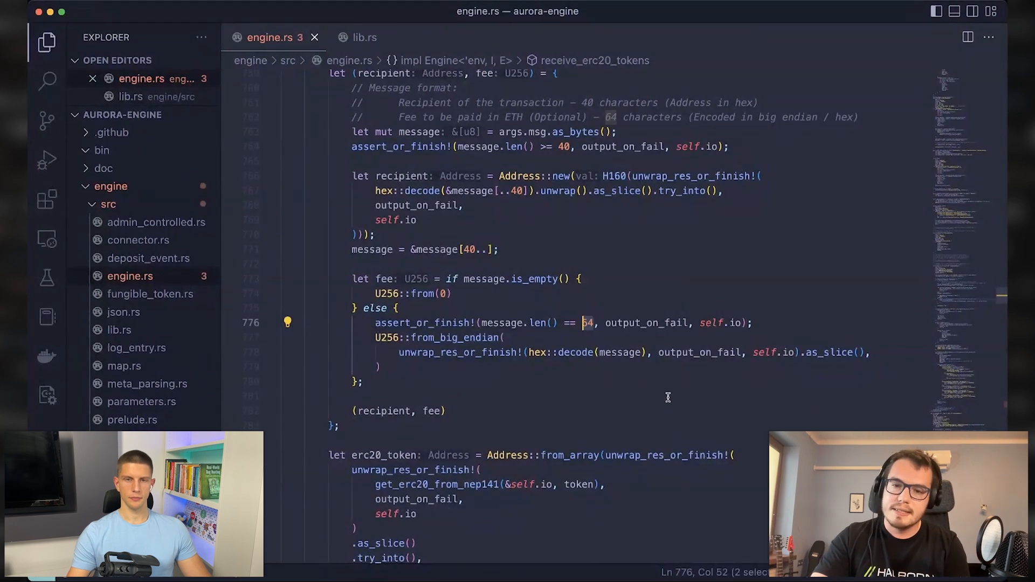
{"action": "mouse_move", "coordinate": [573, 342]}
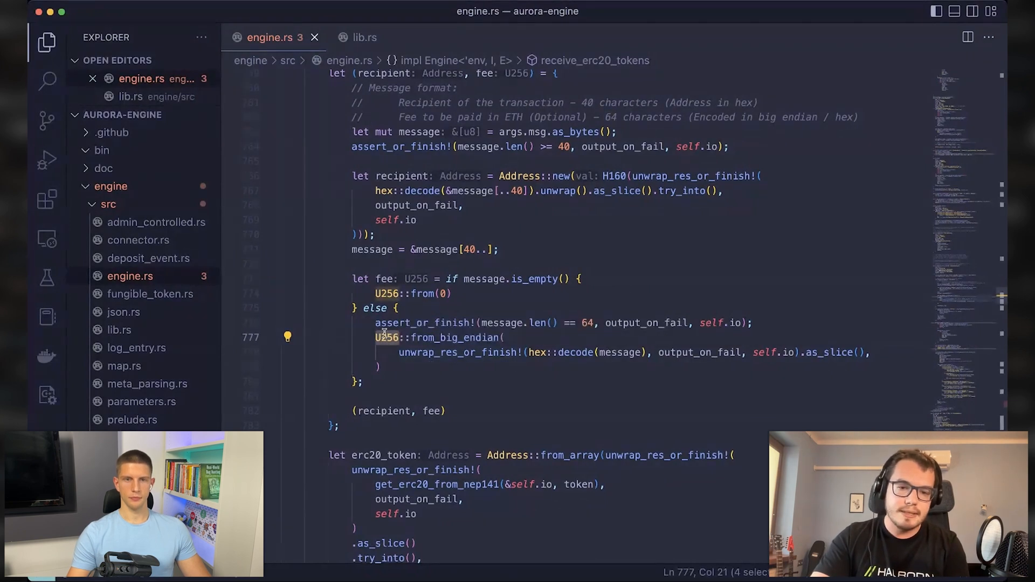
{"action": "scroll", "scroll_direction": "down", "scroll_amount": 3}
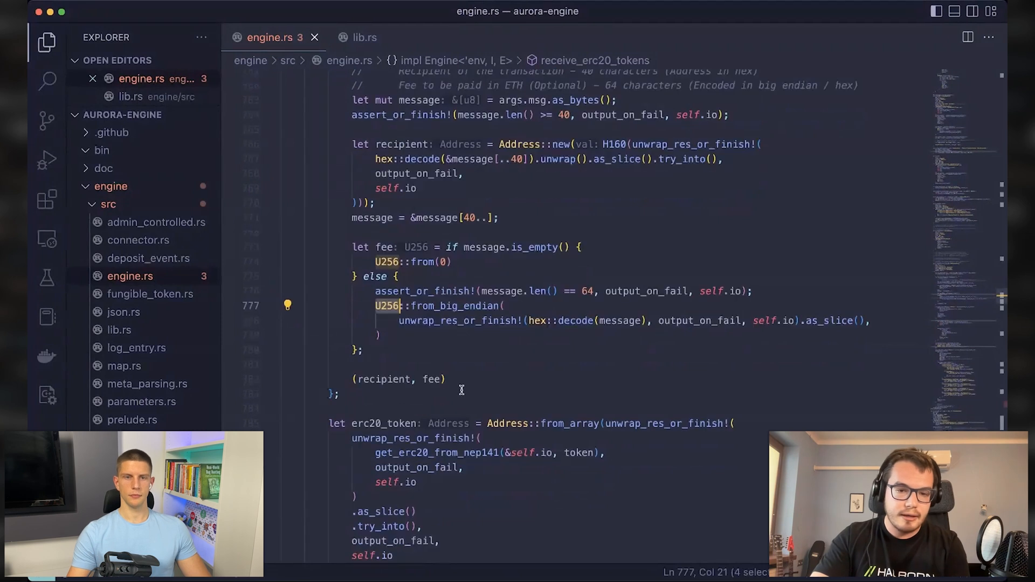
{"action": "scroll", "scroll_direction": "down", "scroll_amount": 3}
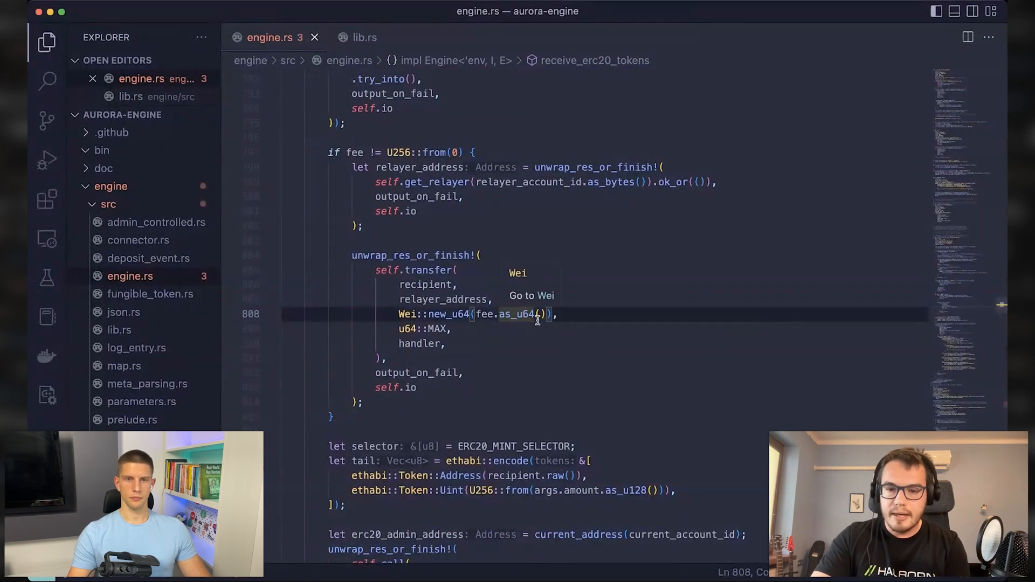
{"action": "mouse_move", "coordinate": [526, 322]}
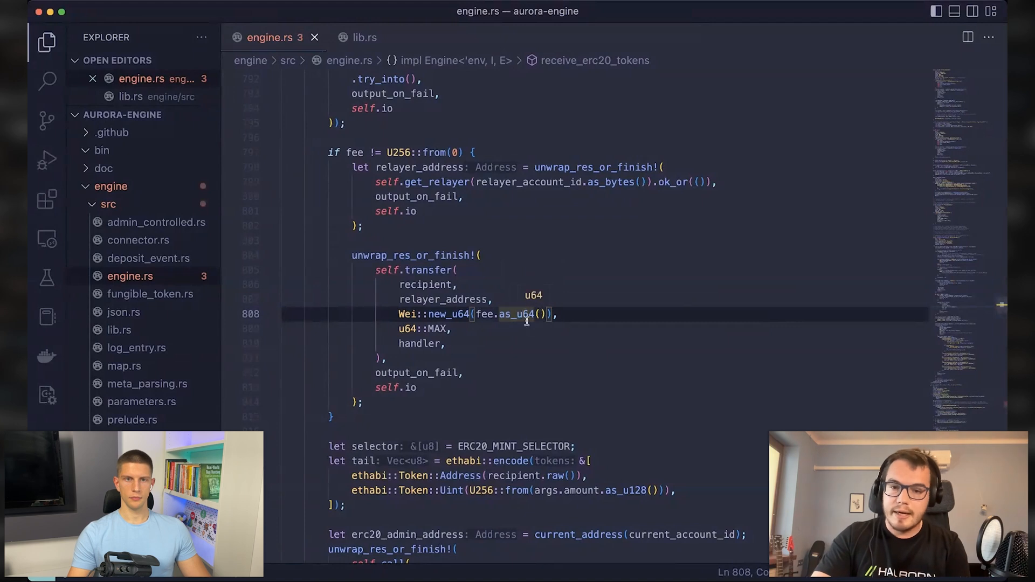
{"action": "scroll", "scroll_direction": "up", "scroll_amount": 3}
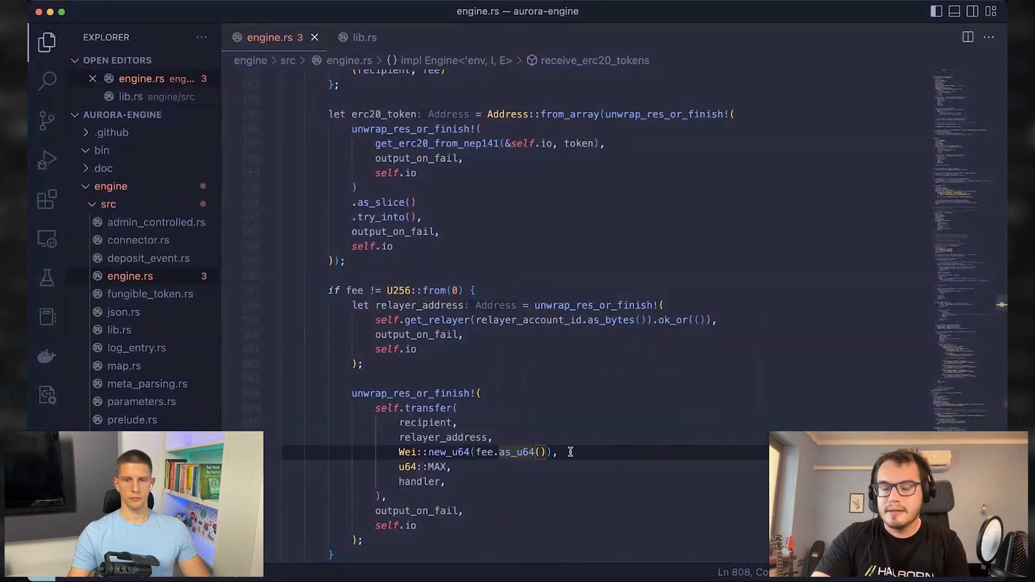
{"action": "mouse_move", "coordinate": [570, 423]}
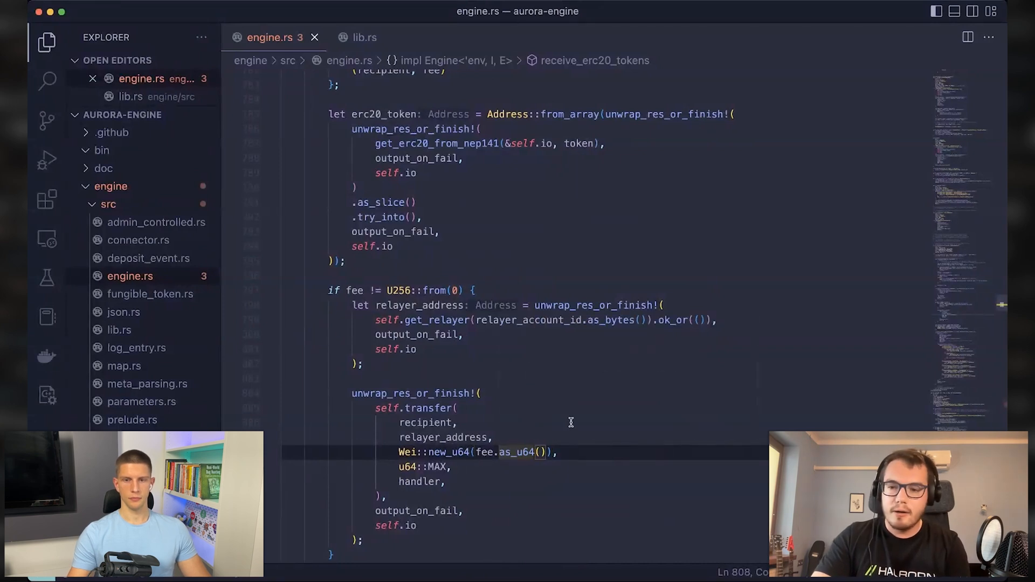
{"action": "mouse_move", "coordinate": [515, 471]}
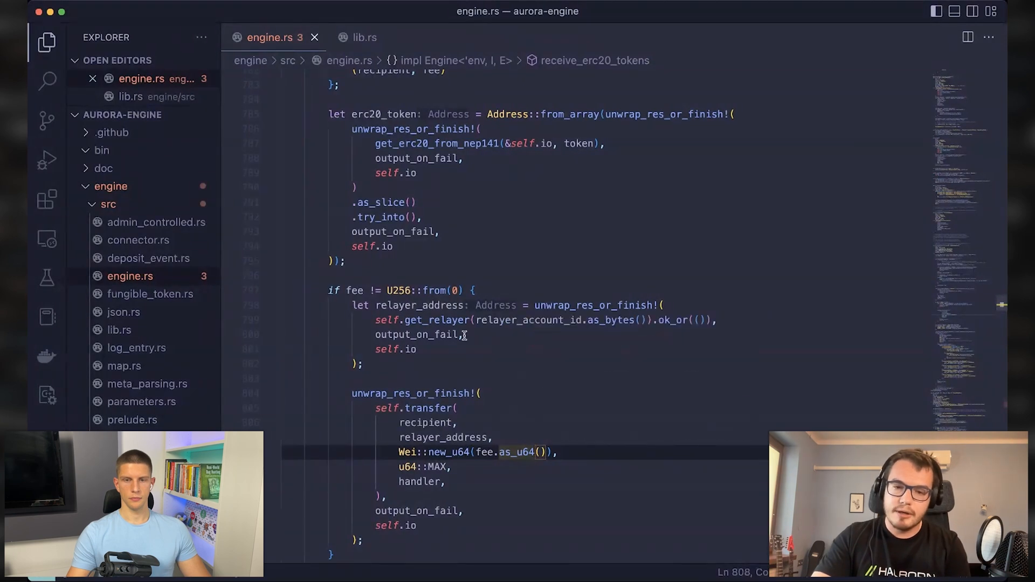
{"action": "scroll", "scroll_direction": "up", "scroll_amount": 3}
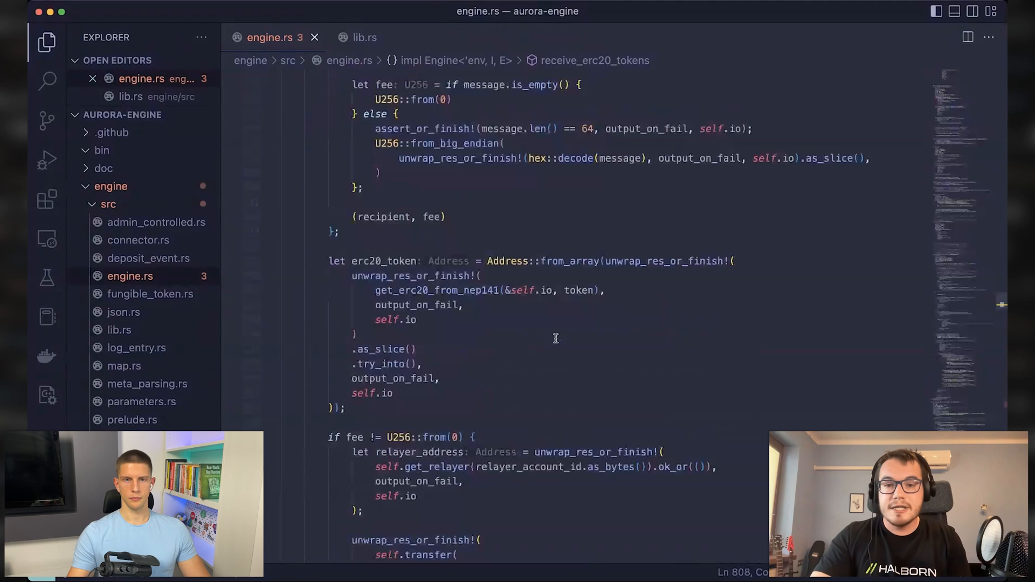
{"action": "scroll", "scroll_direction": "up", "scroll_amount": 3}
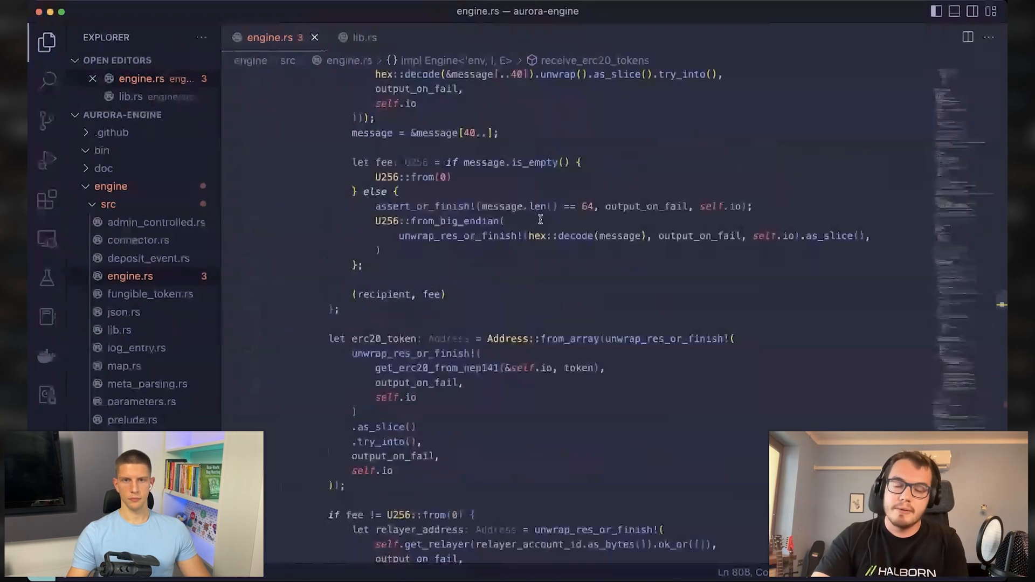
{"action": "scroll", "scroll_direction": "up", "scroll_amount": 3}
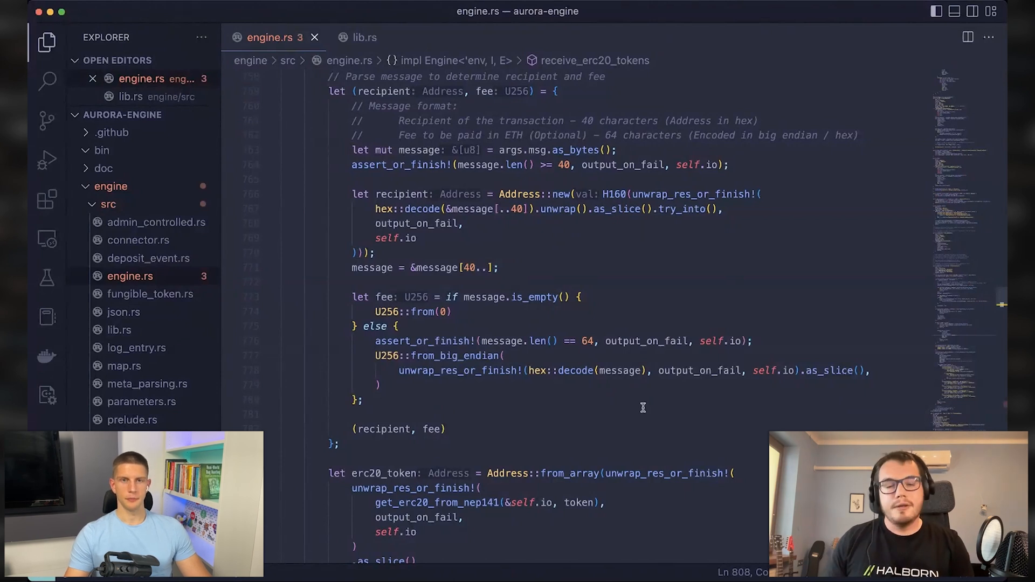
{"action": "scroll", "scroll_direction": "up", "scroll_amount": 3}
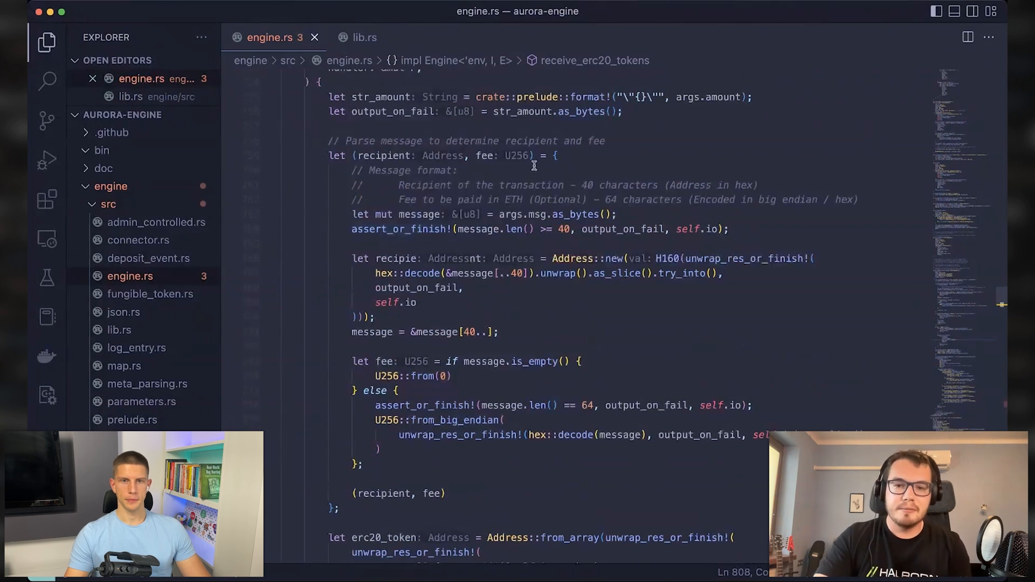
{"action": "scroll", "scroll_direction": "down", "scroll_amount": 3}
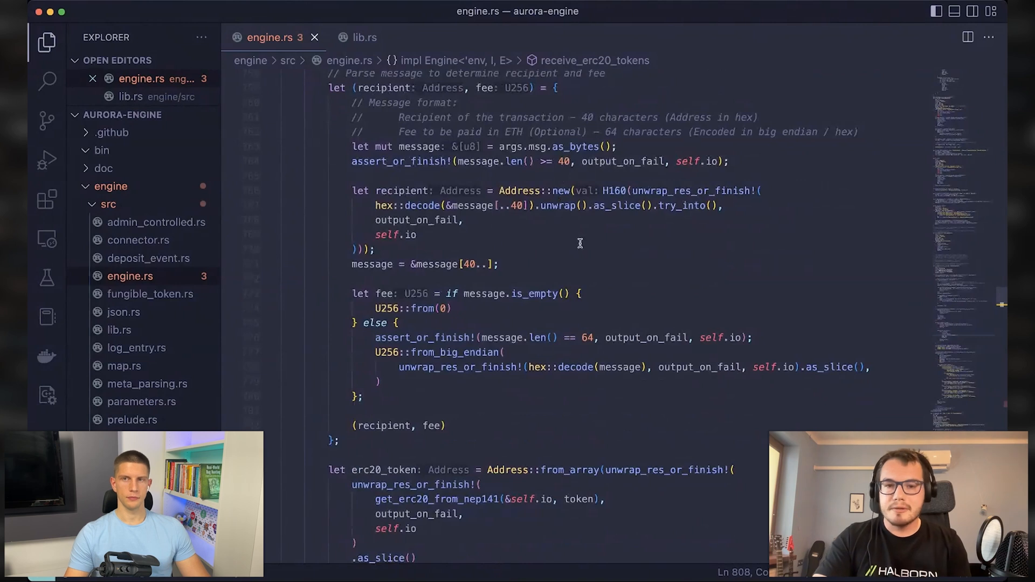
{"action": "mouse_move", "coordinate": [528, 217]}
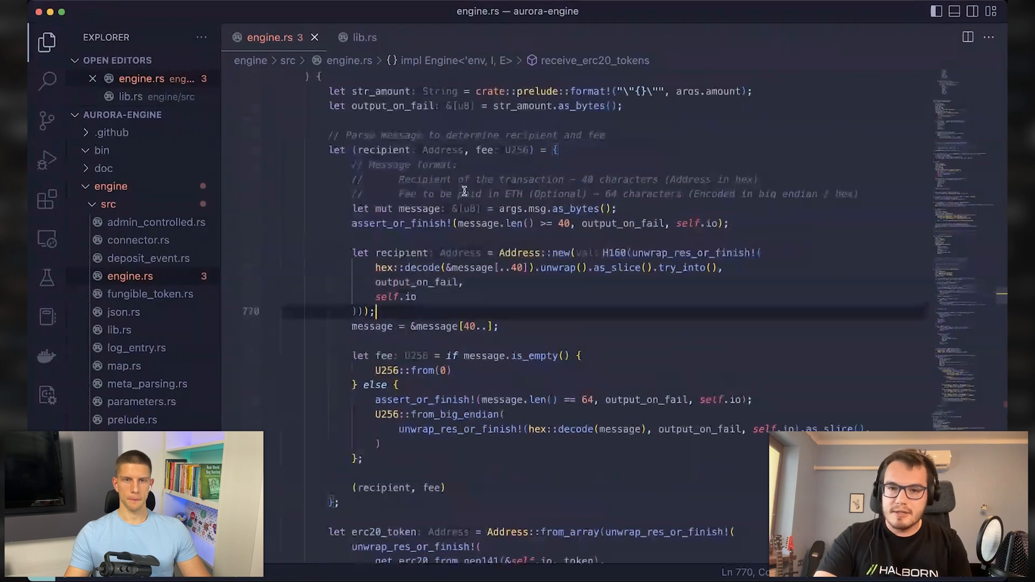
{"action": "mouse_move", "coordinate": [553, 280]}
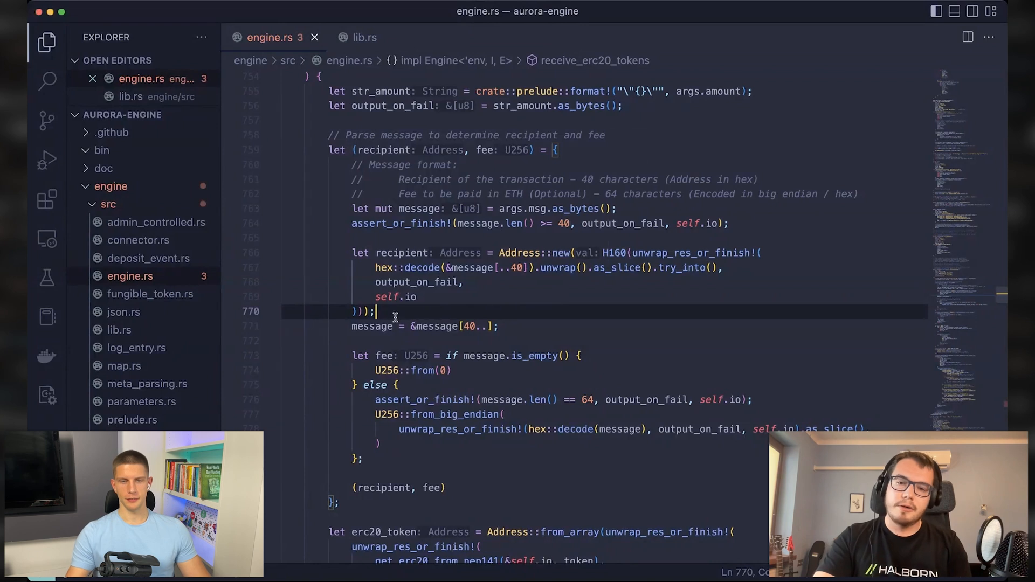
{"action": "scroll", "scroll_direction": "up", "scroll_amount": 3}
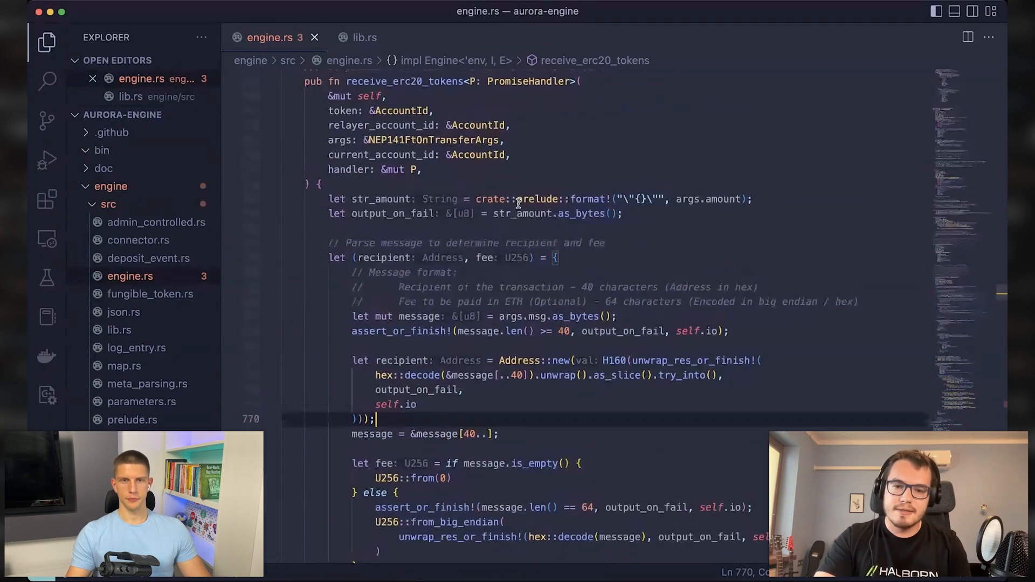
{"action": "scroll", "scroll_direction": "down", "scroll_amount": 3}
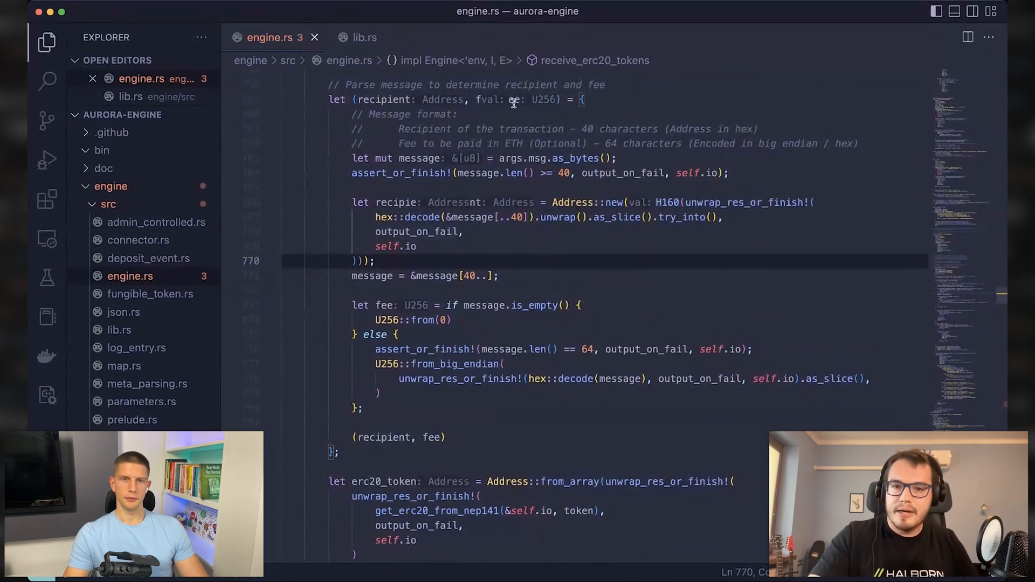
{"action": "scroll", "scroll_direction": "down", "scroll_amount": 3}
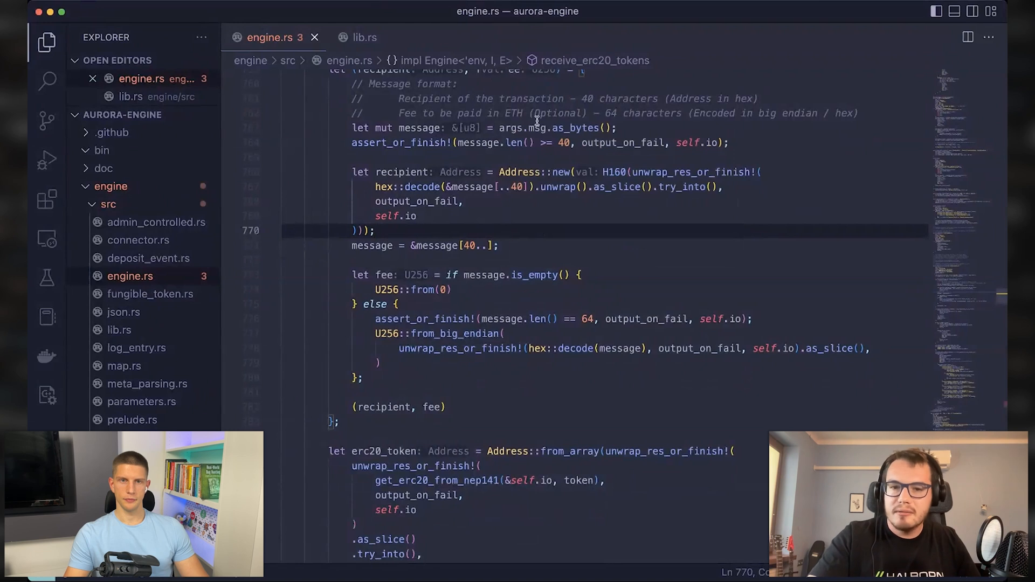
Check out a newer revision so receive_erc20_tokens sets the fee to U256::zero()
{"action": "scroll", "scroll_direction": "up", "scroll_amount": 3}
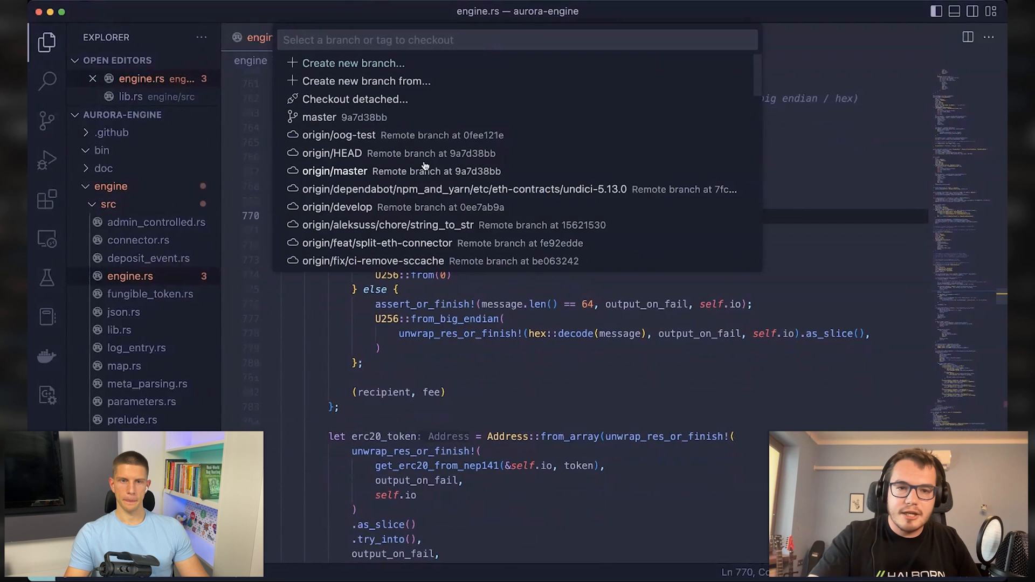
{"action": "scroll", "scroll_direction": "down", "scroll_amount": 3}
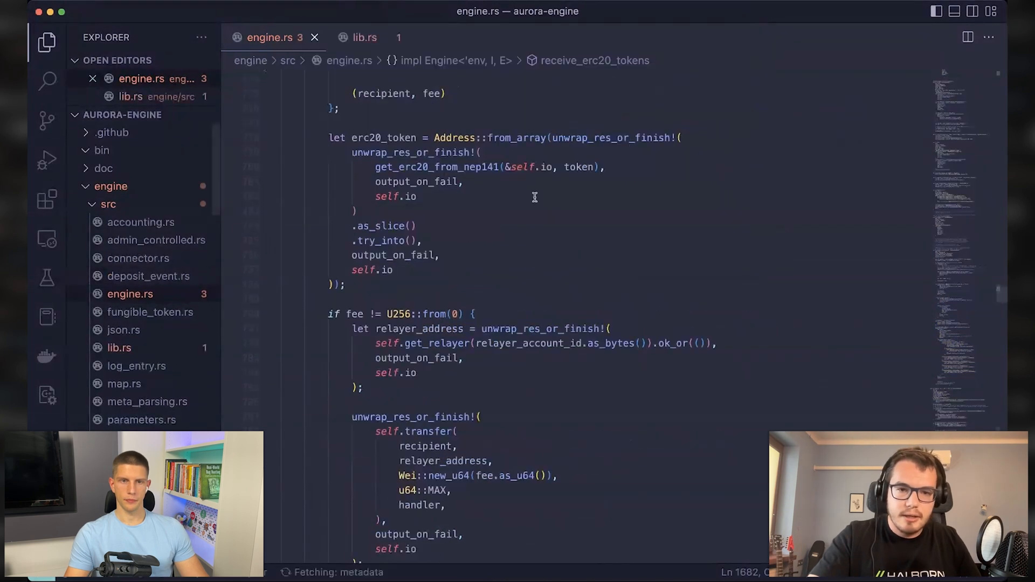
{"action": "scroll", "scroll_direction": "up", "scroll_amount": 3}
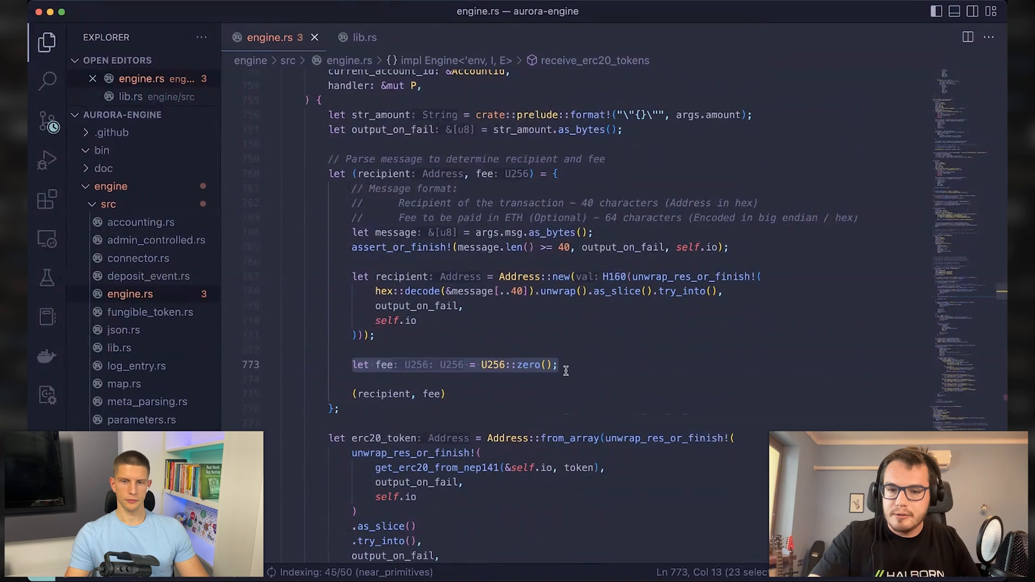
{"action": "left_click", "coordinate": [505, 364]}
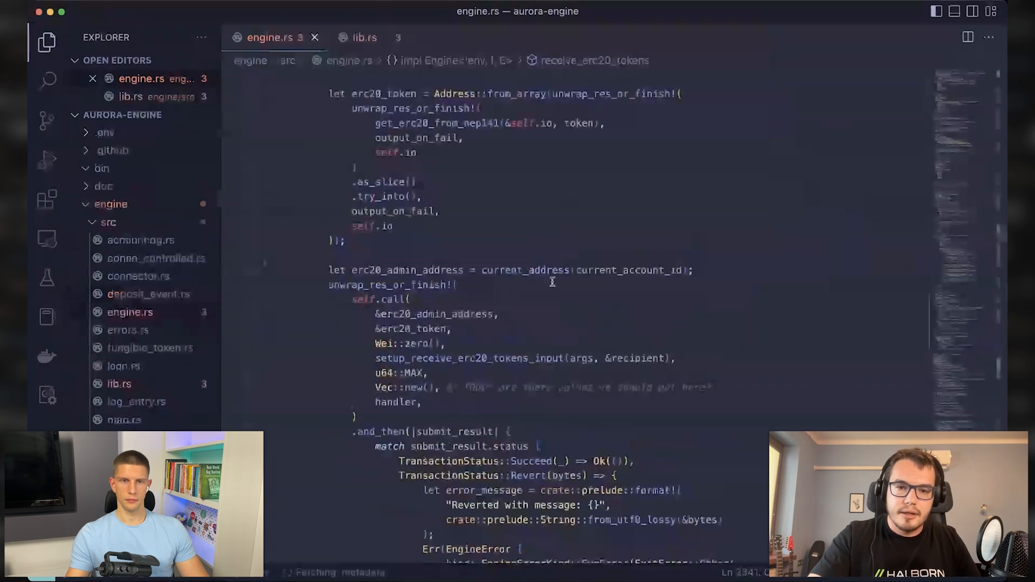
{"action": "scroll", "scroll_direction": "up", "scroll_amount": 3}
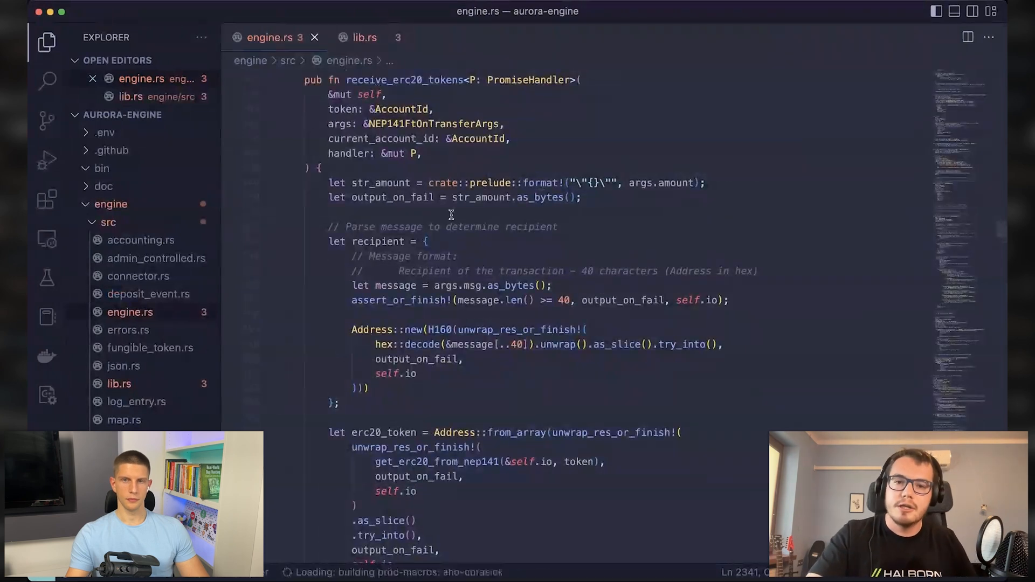
{"action": "scroll", "scroll_direction": "down", "scroll_amount": 3}
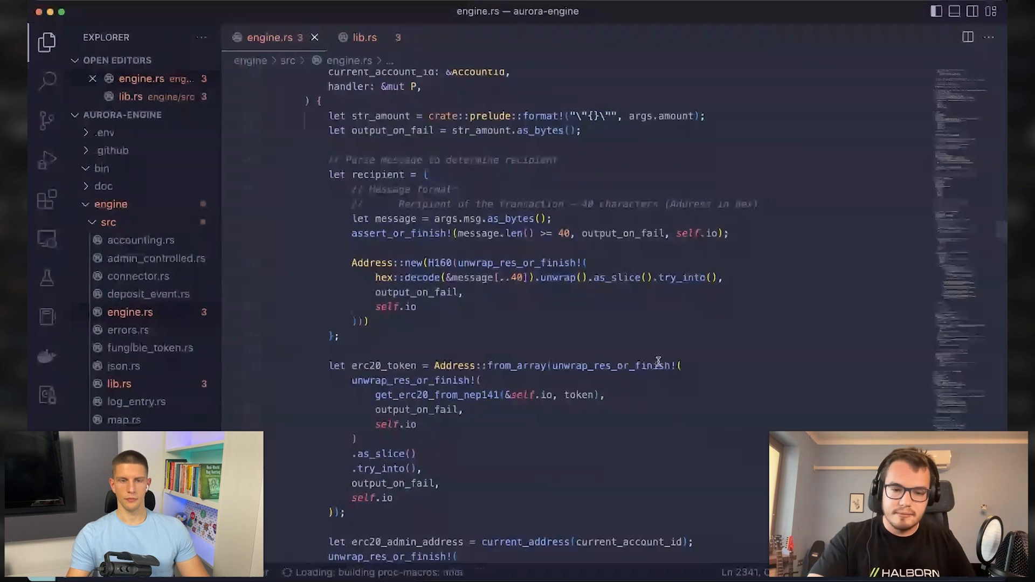
{"action": "scroll", "scroll_direction": "up", "scroll_amount": 3}
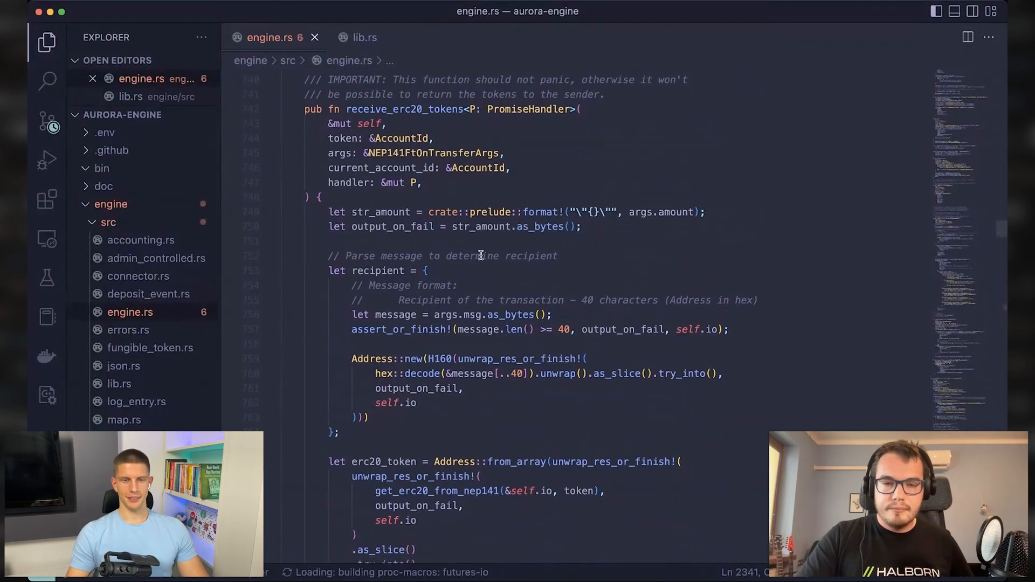
{"action": "scroll", "scroll_direction": "down", "scroll_amount": 3}
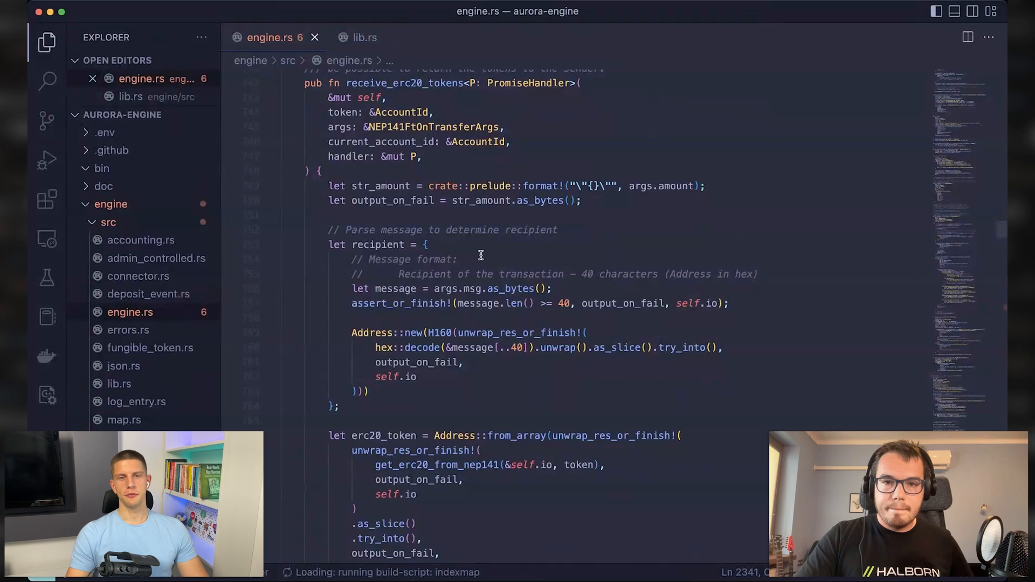
{"action": "mouse_move", "coordinate": [634, 337]}
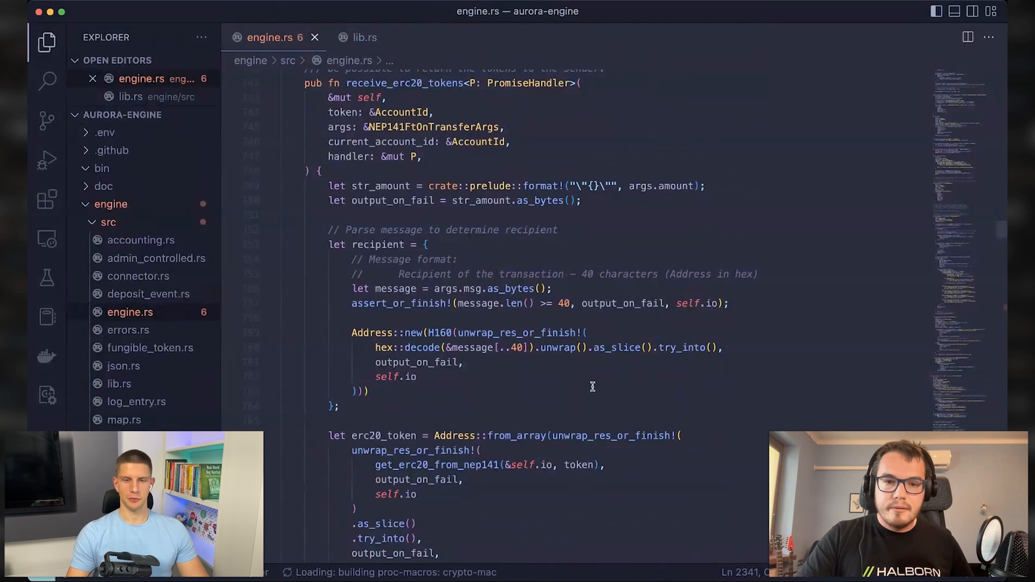
{"action": "mouse_move", "coordinate": [460, 422]}
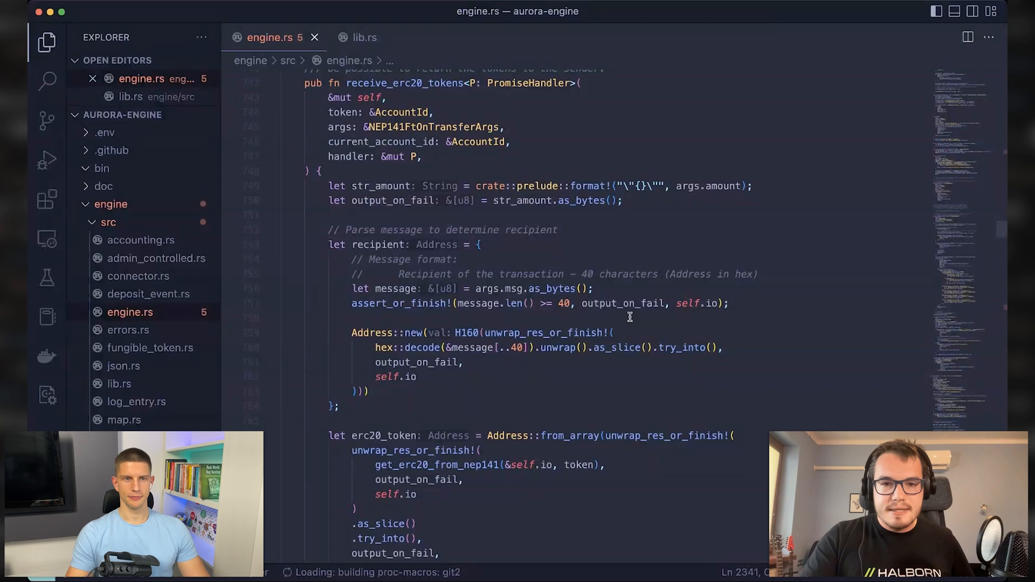
{"action": "mouse_move", "coordinate": [360, 107]}
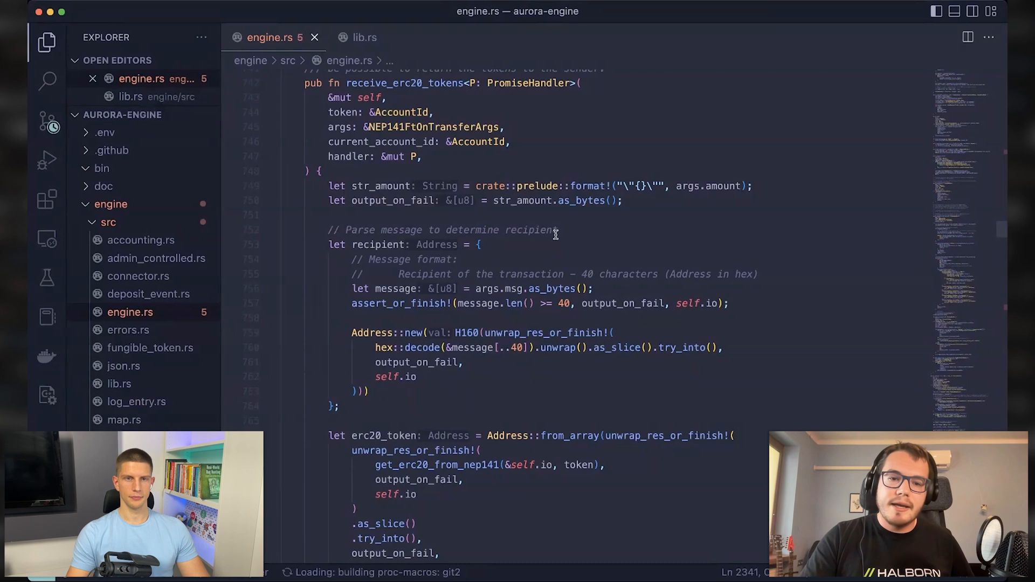
{"action": "mouse_move", "coordinate": [402, 226]}
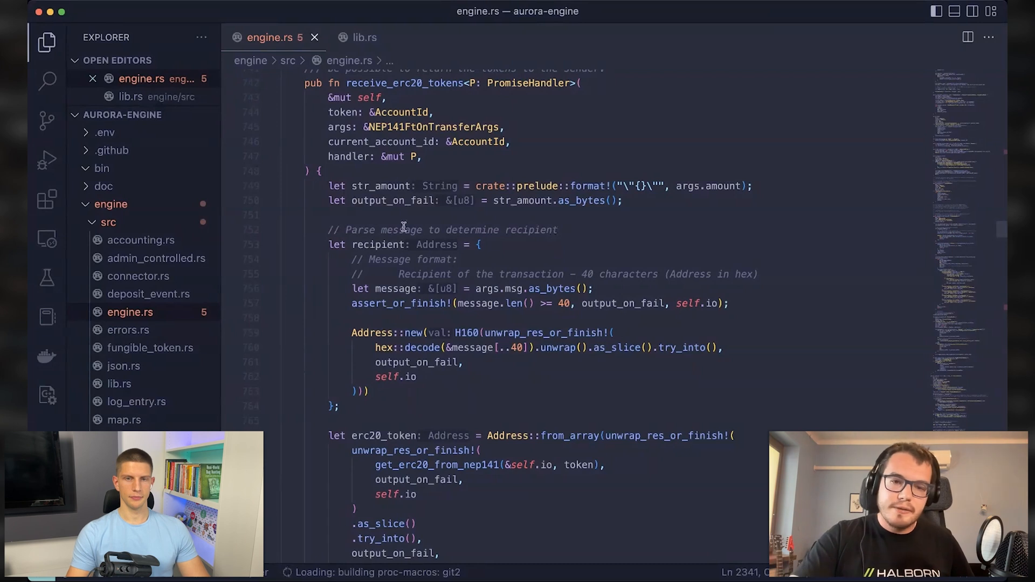
{"action": "mouse_move", "coordinate": [576, 241]}
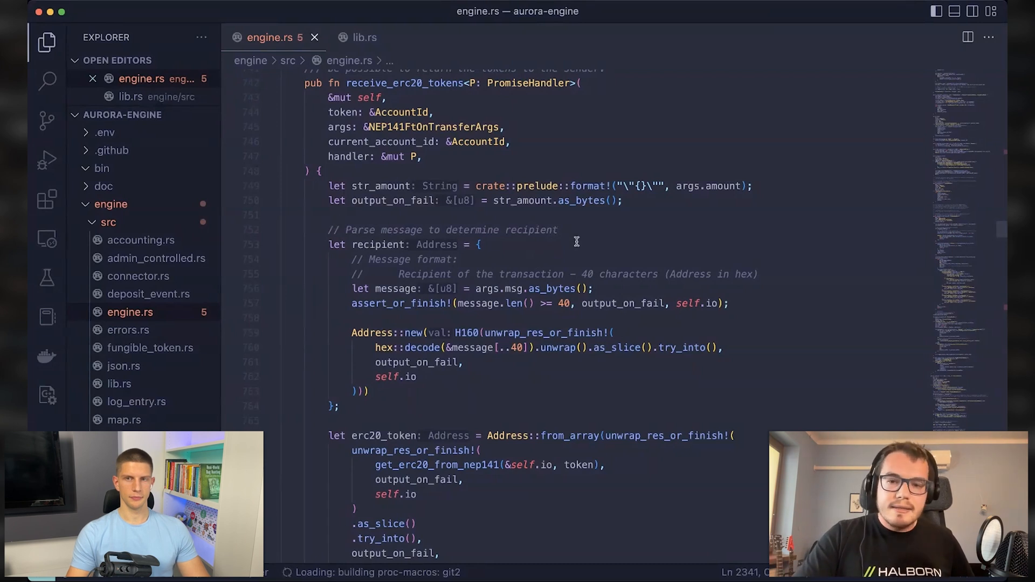
{"action": "mouse_move", "coordinate": [546, 231]}
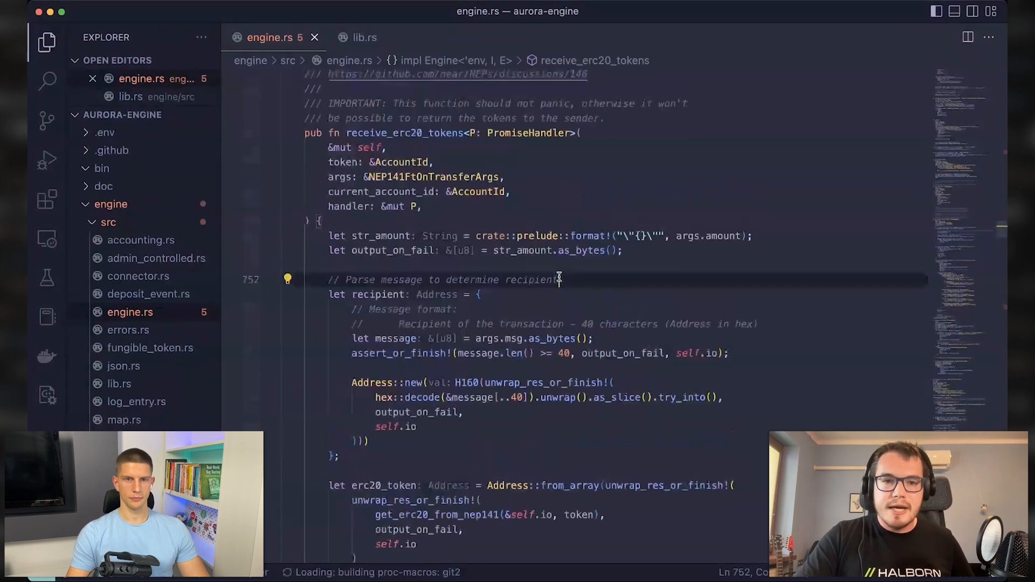
{"action": "scroll", "scroll_direction": "up", "scroll_amount": 3}
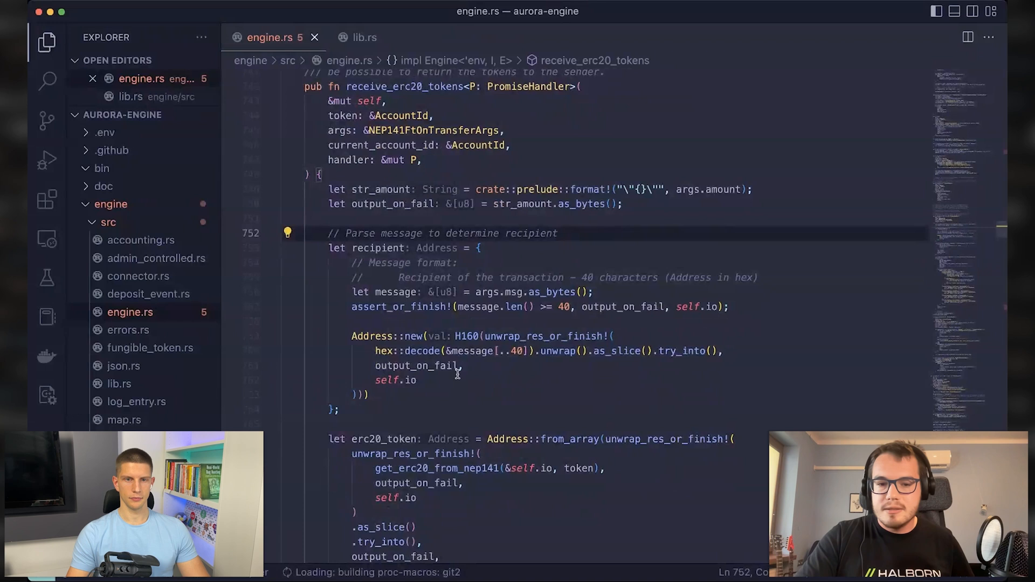
{"action": "mouse_move", "coordinate": [512, 395]}
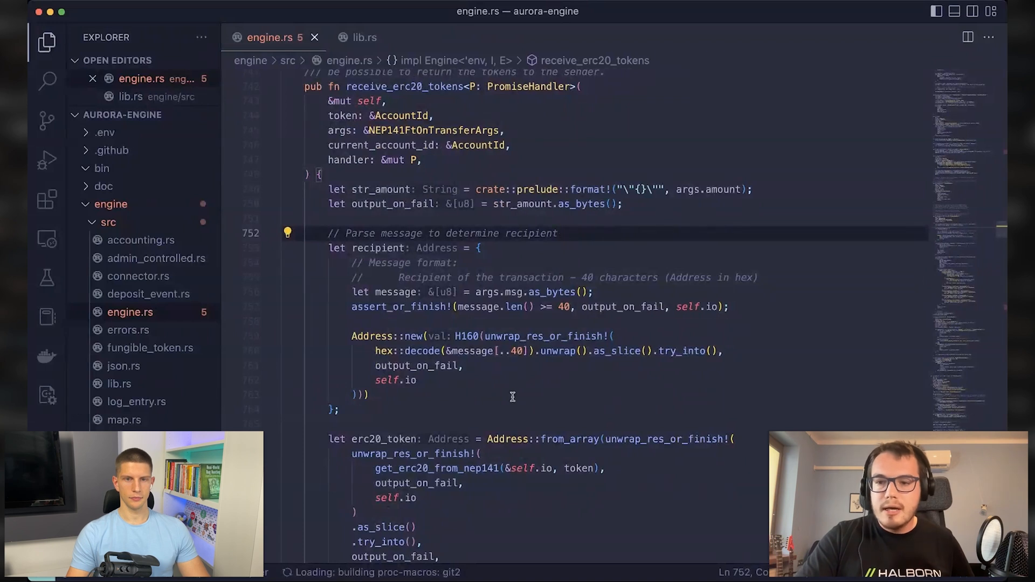
{"action": "mouse_move", "coordinate": [320, 257]}
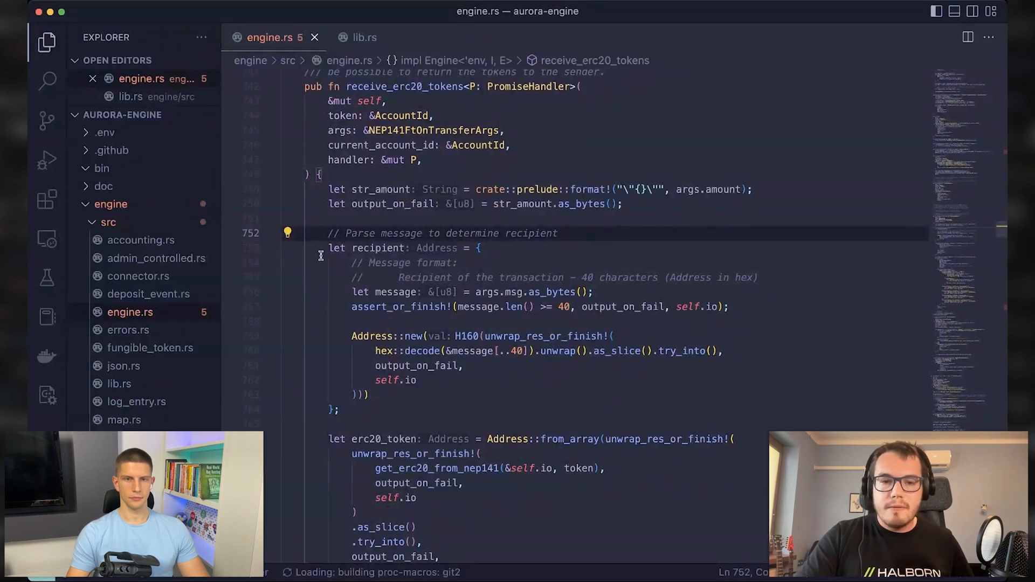
{"action": "mouse_move", "coordinate": [459, 257]}
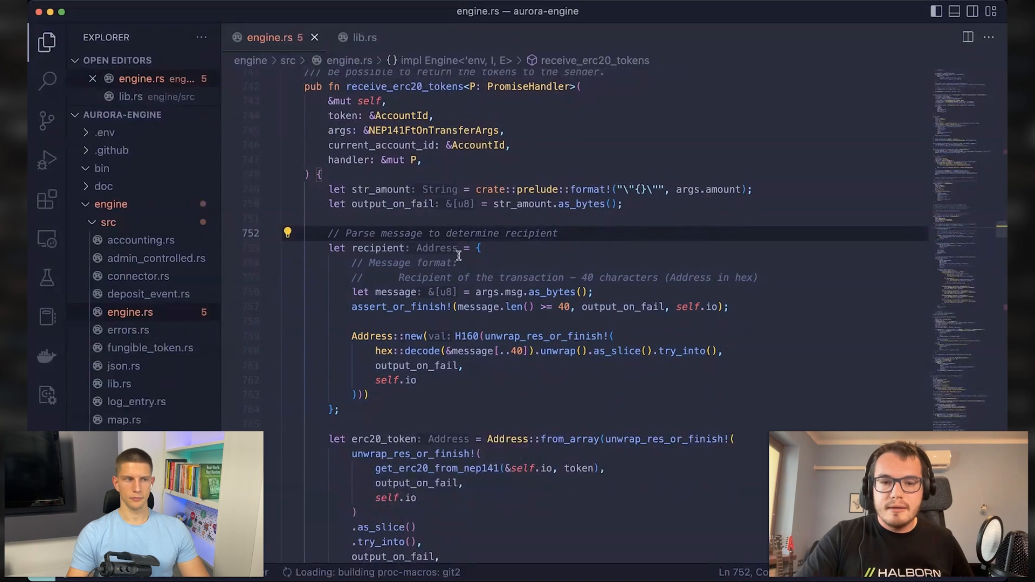